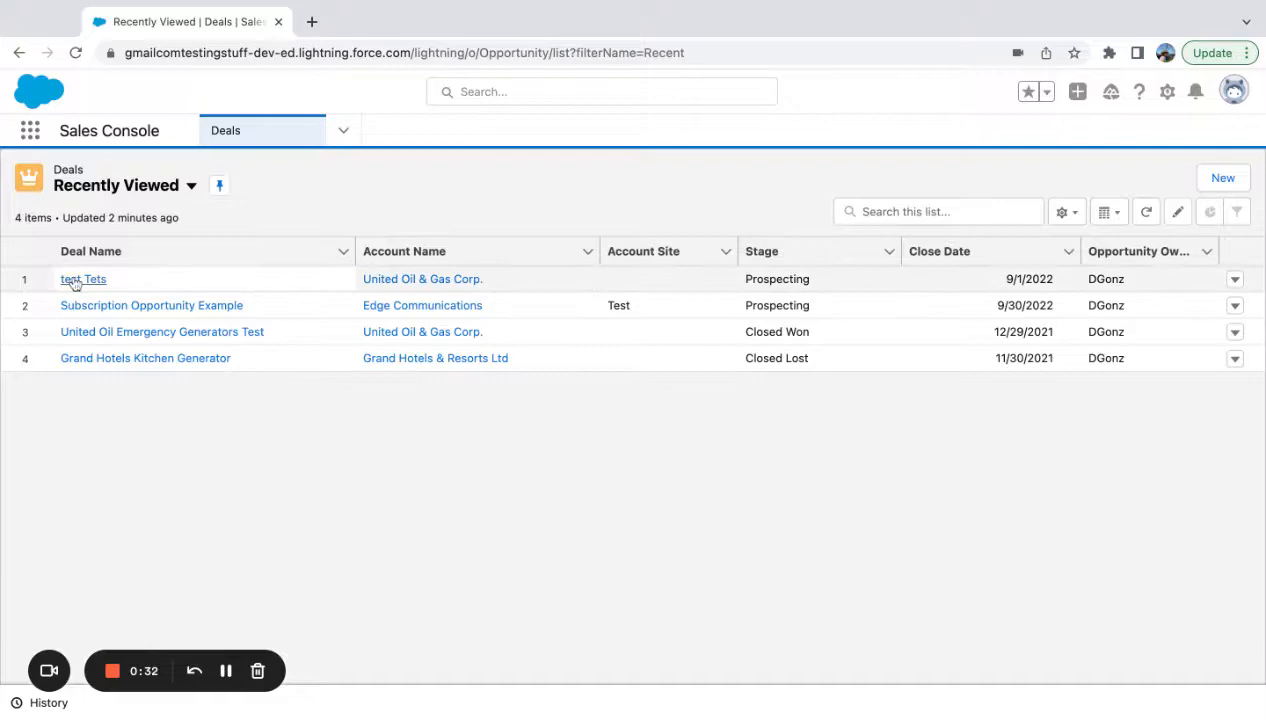
# - Open the 'test Tets' deal record from the Recently Viewed Deals list
pyautogui.click(82, 280)
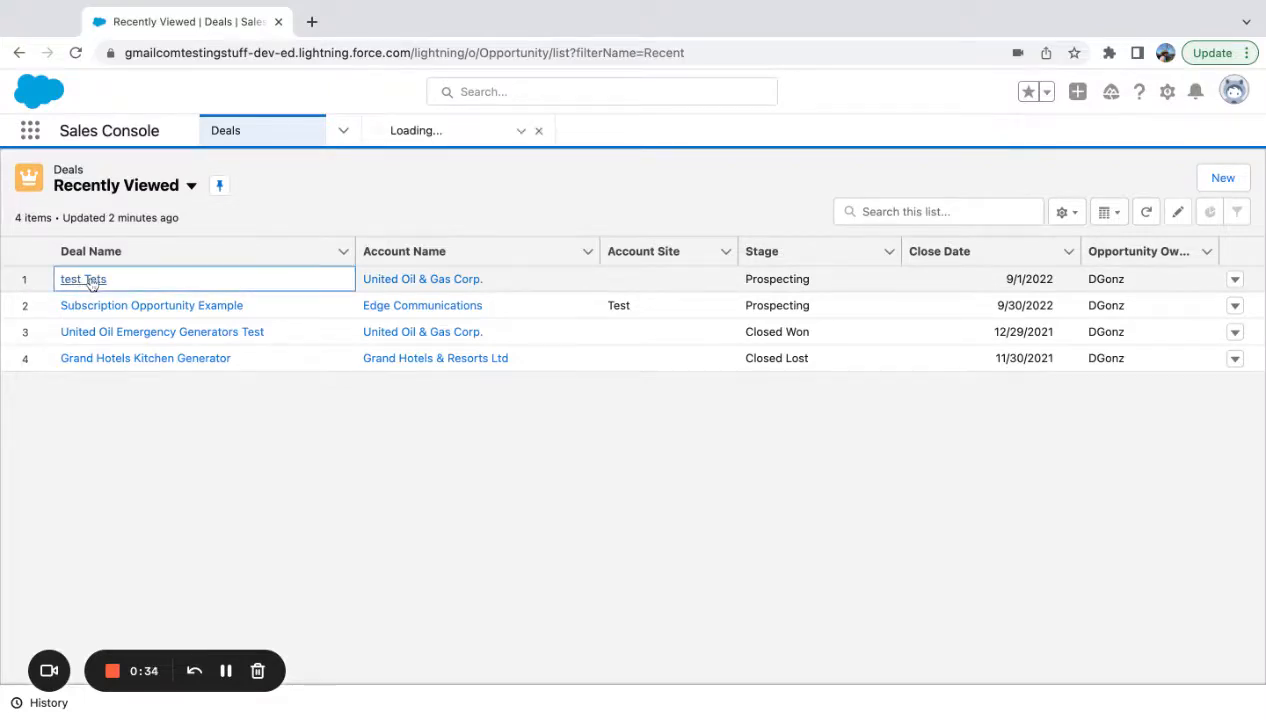
pyautogui.click(82, 280)
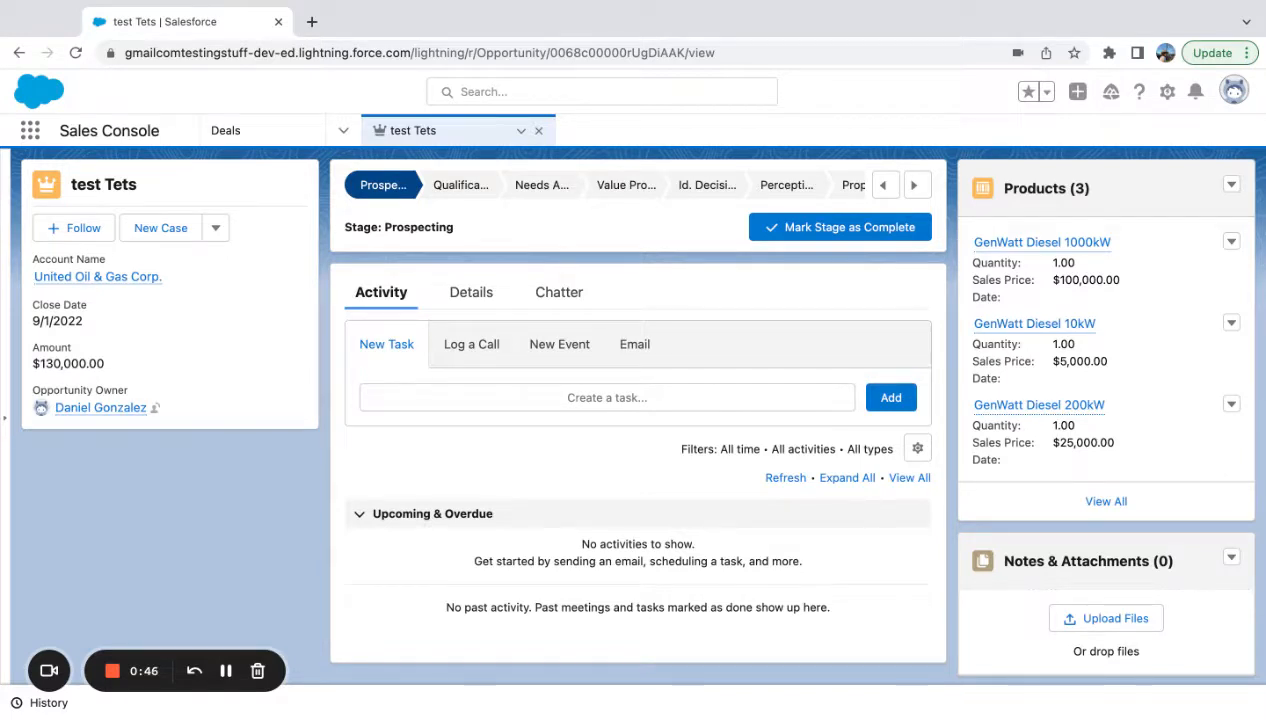
# - Review the Details fields: $130,000 amount, $39,000 gross profit, $13,000 expected revenue, 10% probability
pyautogui.click(1034, 324)
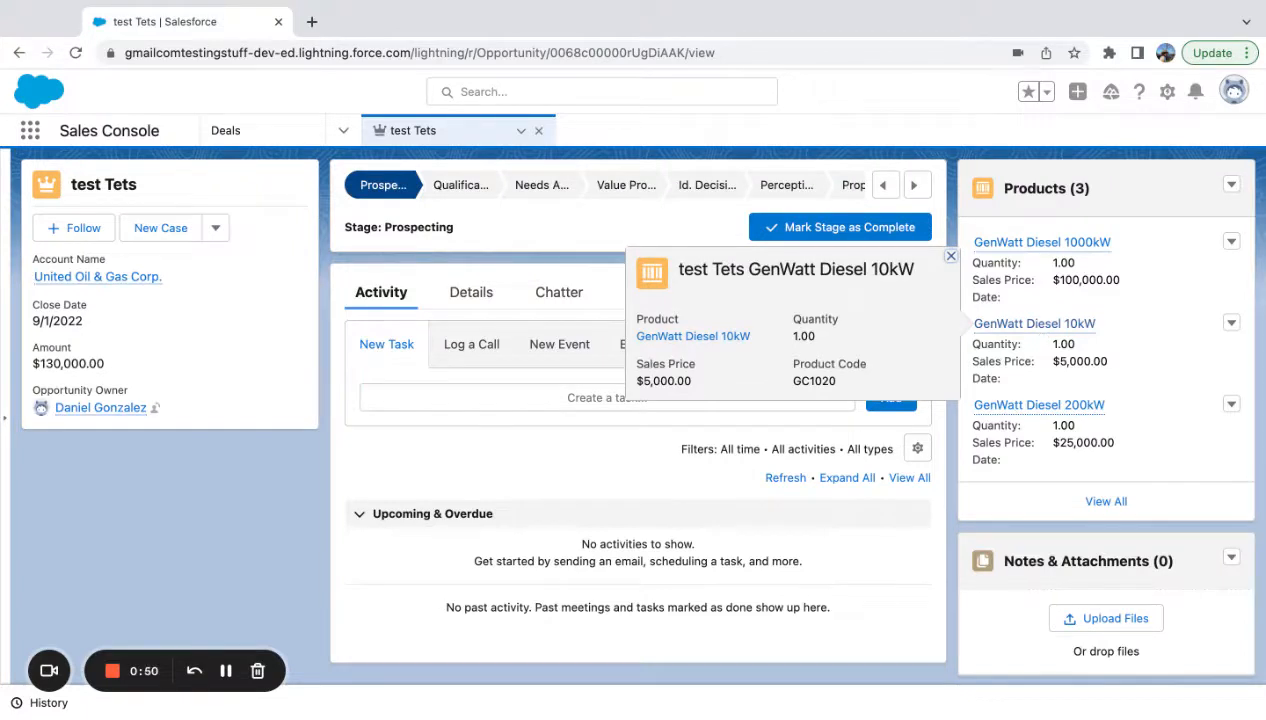
pyautogui.click(948, 256)
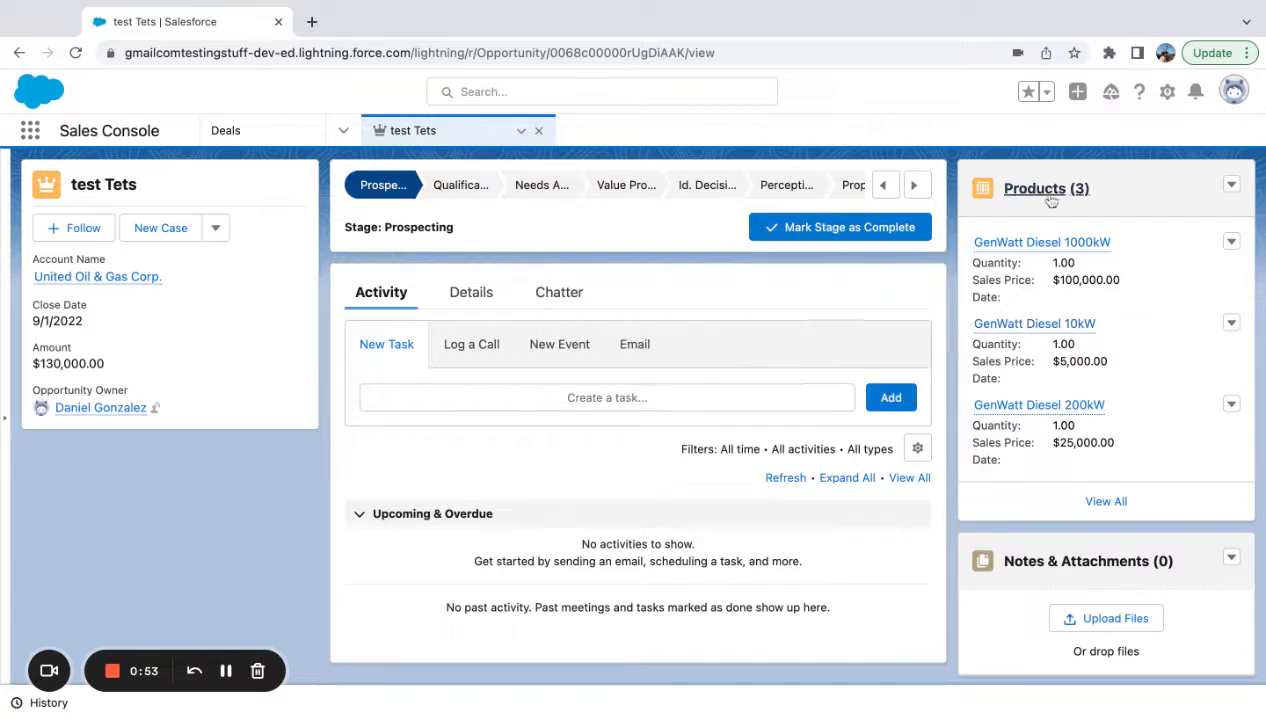
pyautogui.click(468, 292)
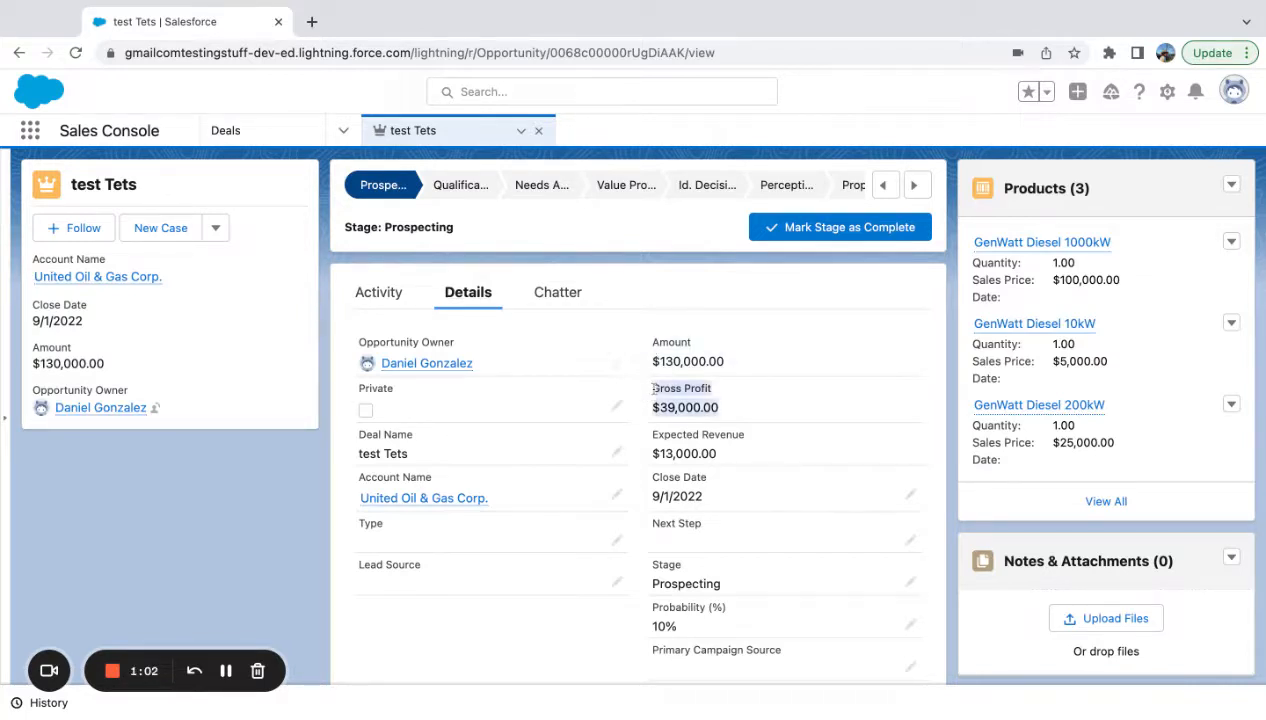
pyautogui.scroll(-3)
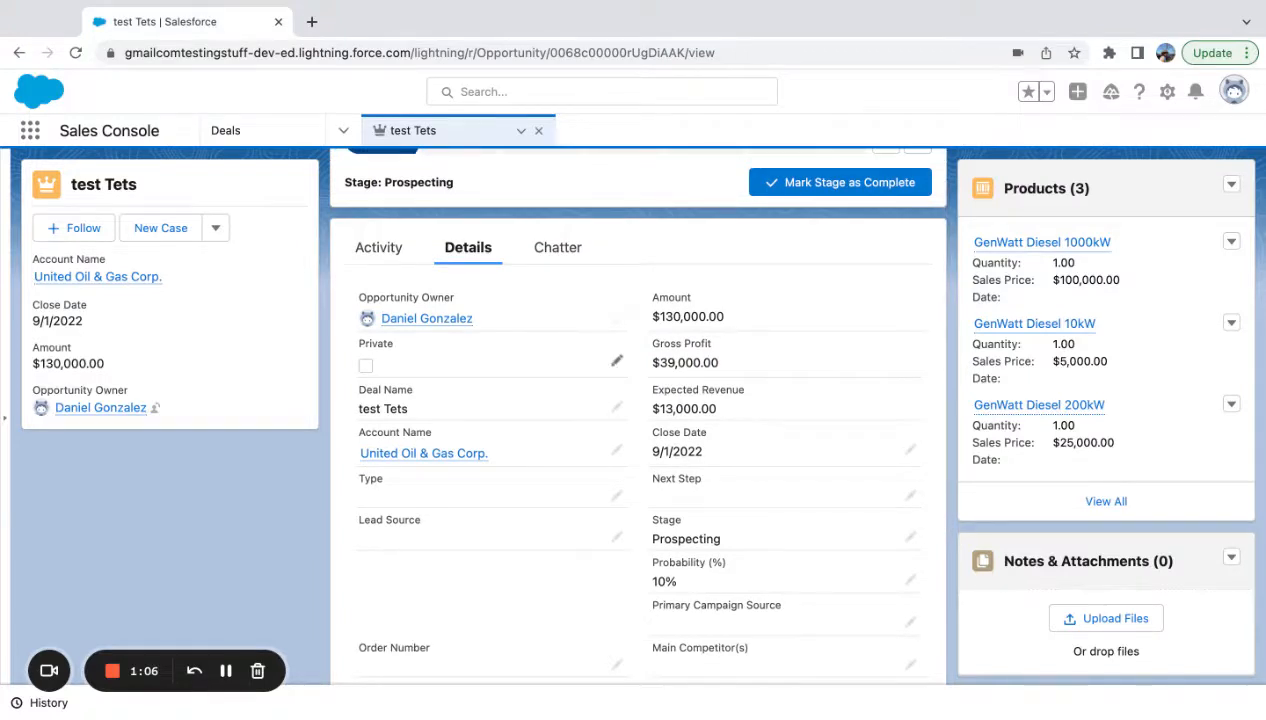
pyautogui.scroll(-3)
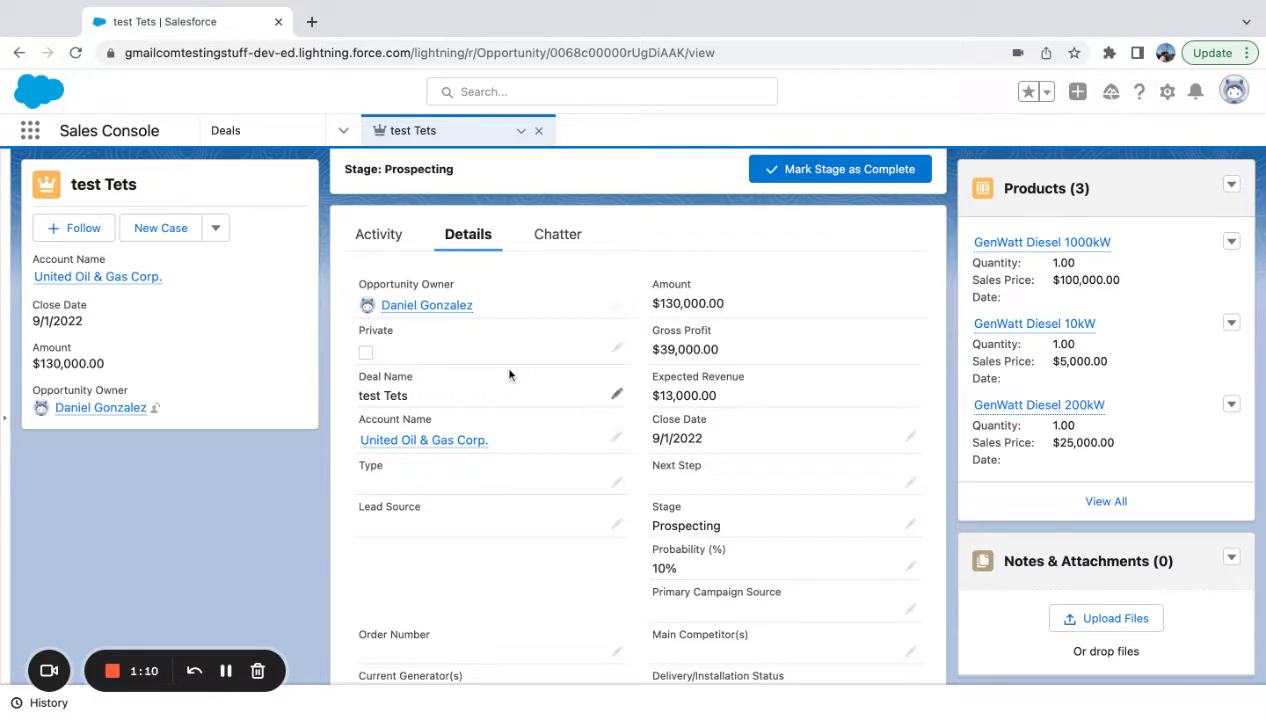
pyautogui.scroll(-3)
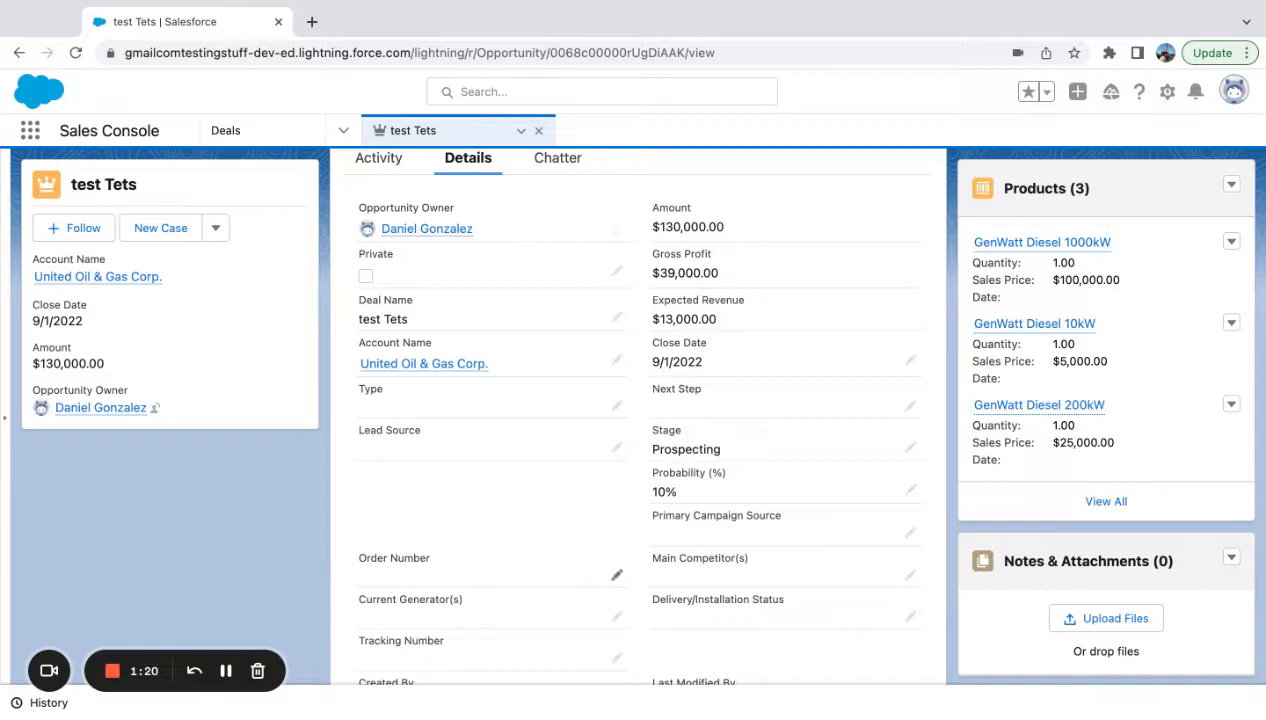
pyautogui.moveTo(594, 404)
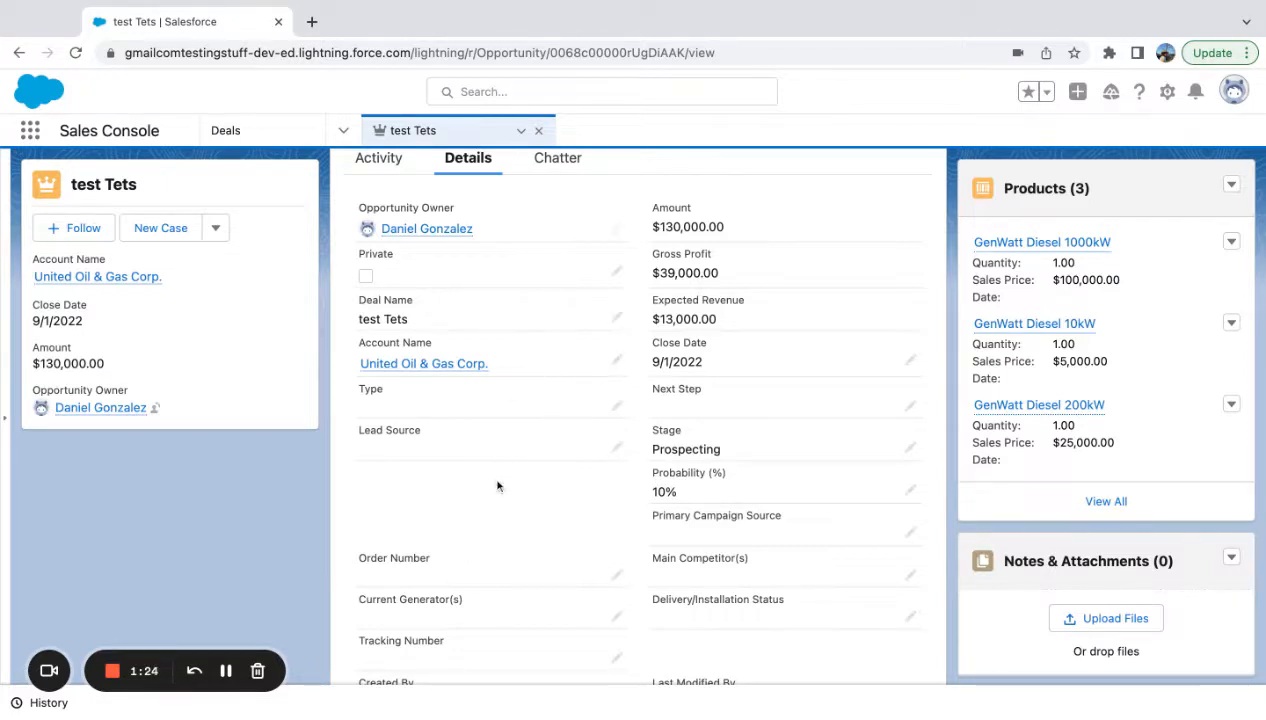
pyautogui.moveTo(560, 436)
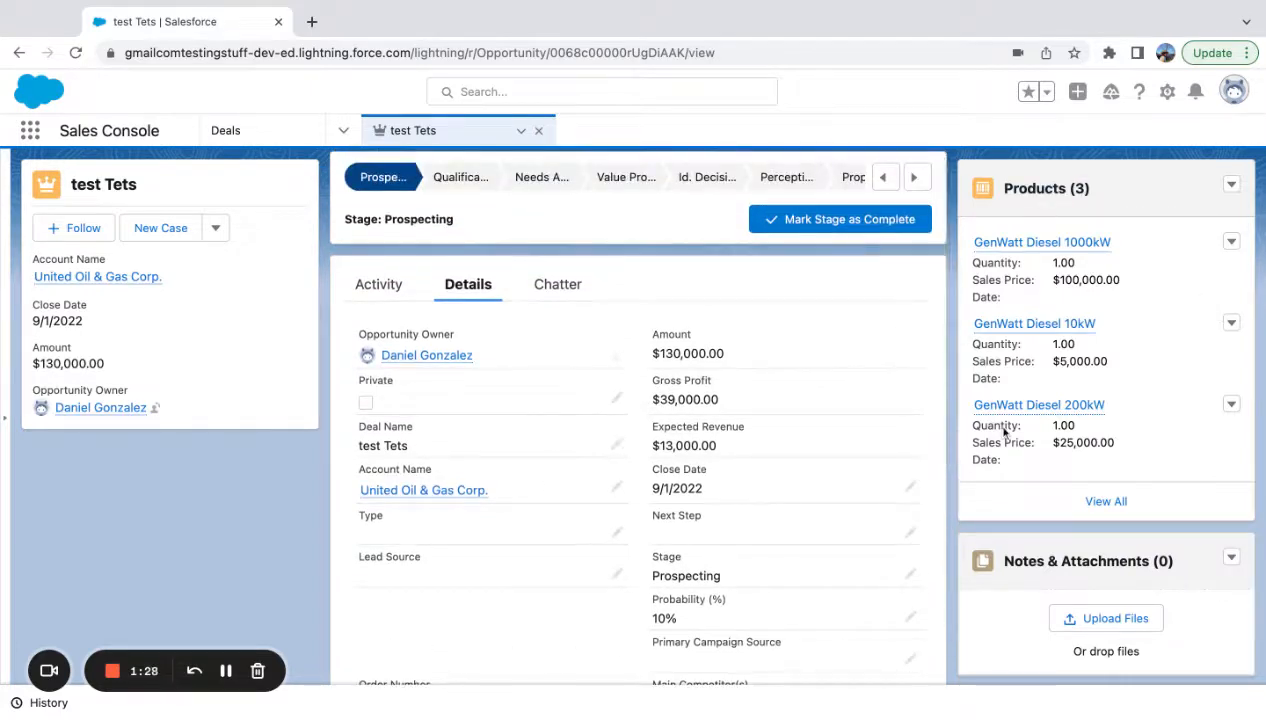
pyautogui.click(1032, 324)
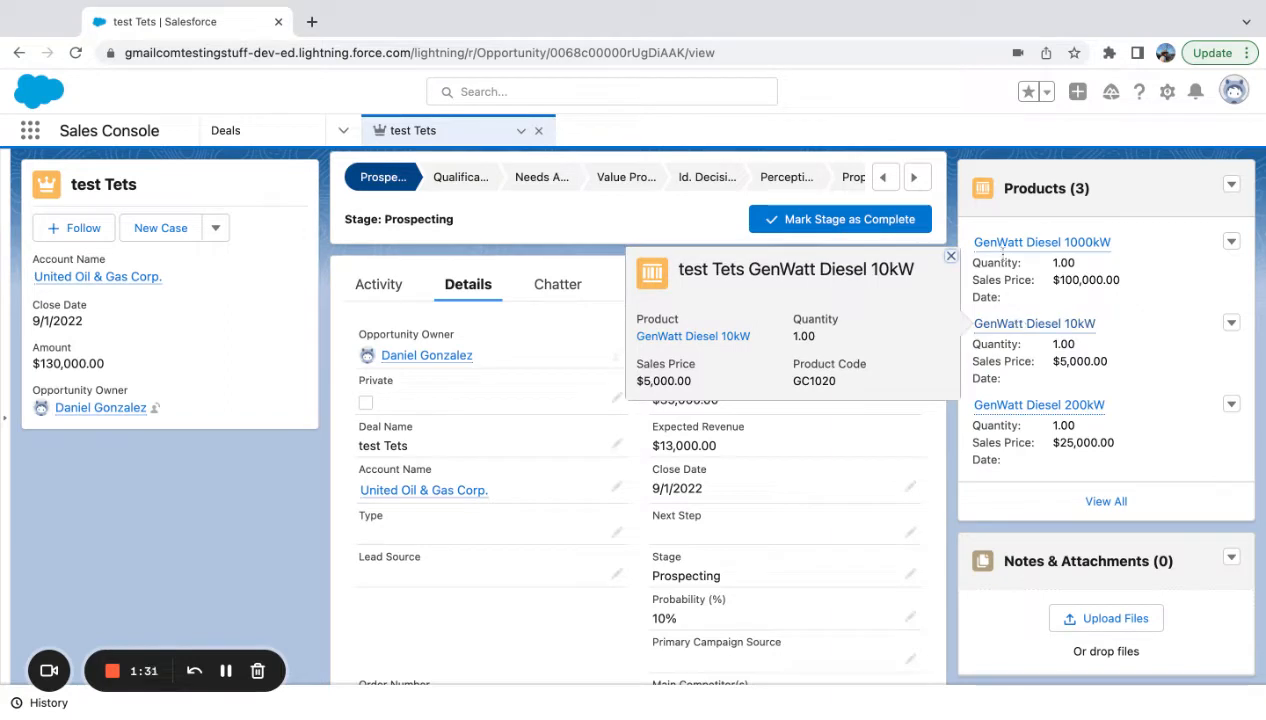
pyautogui.click(950, 256)
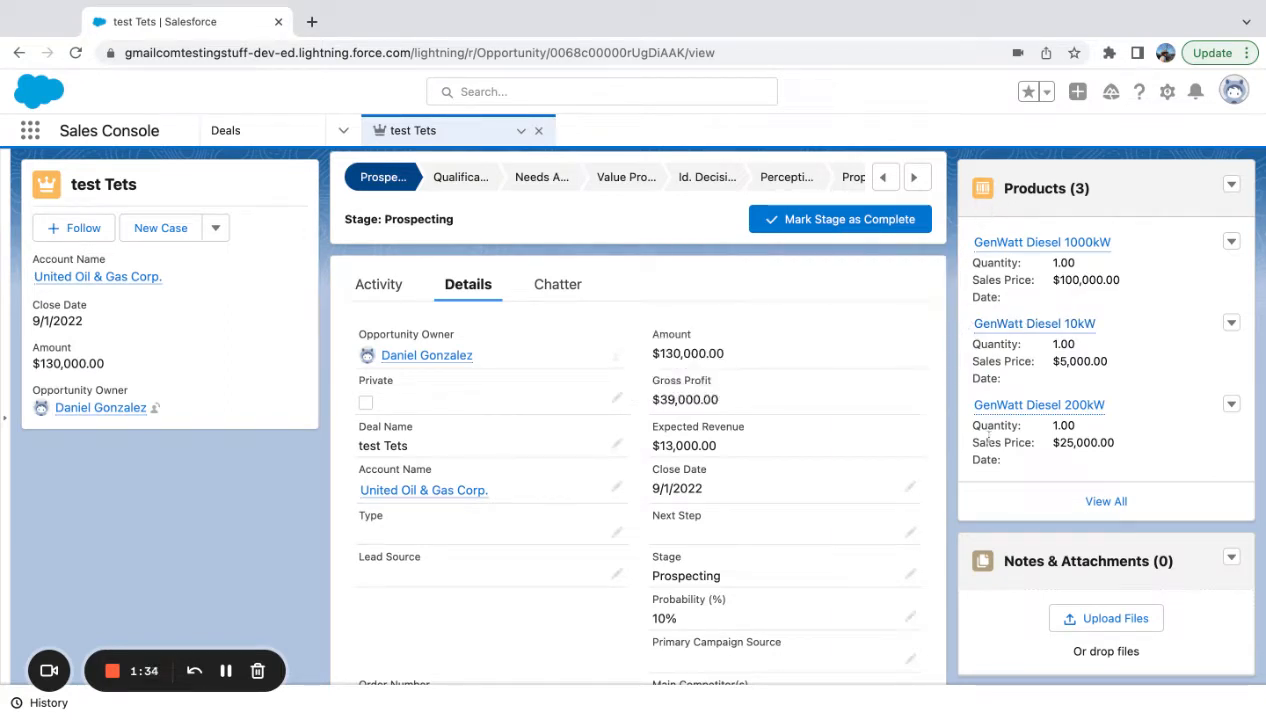
pyautogui.moveTo(1126, 348)
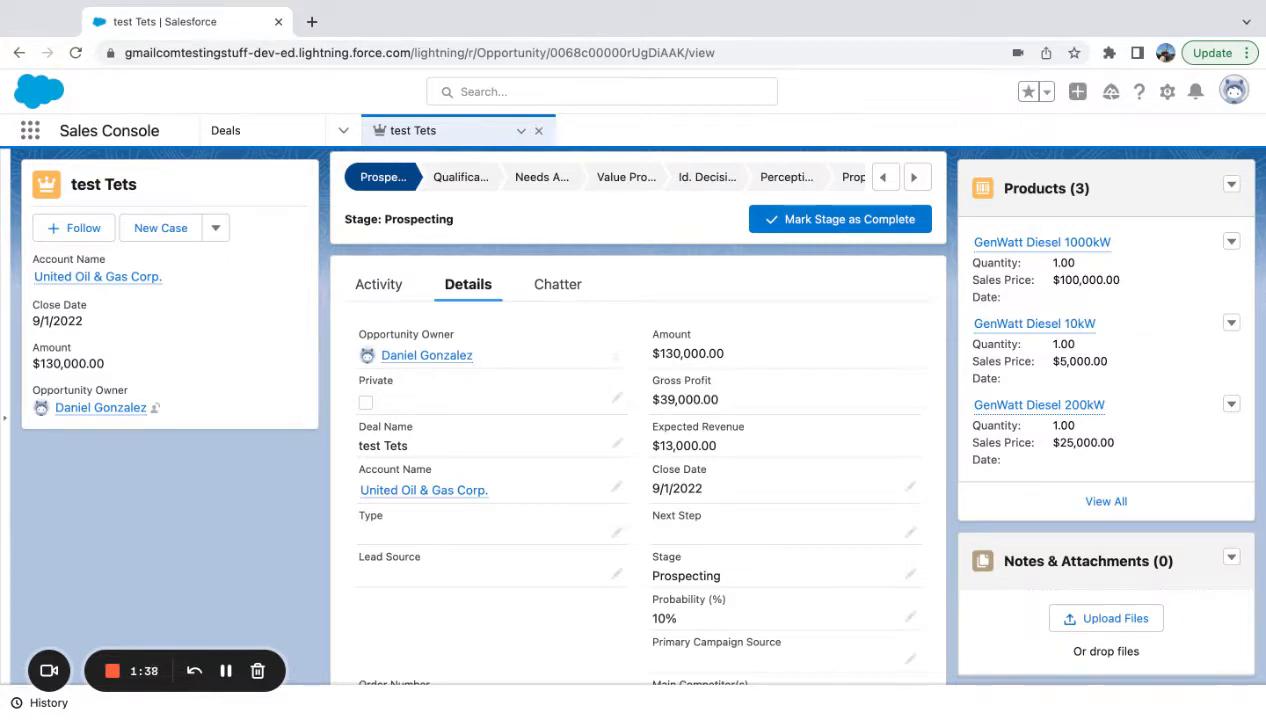
pyautogui.moveTo(1240, 212)
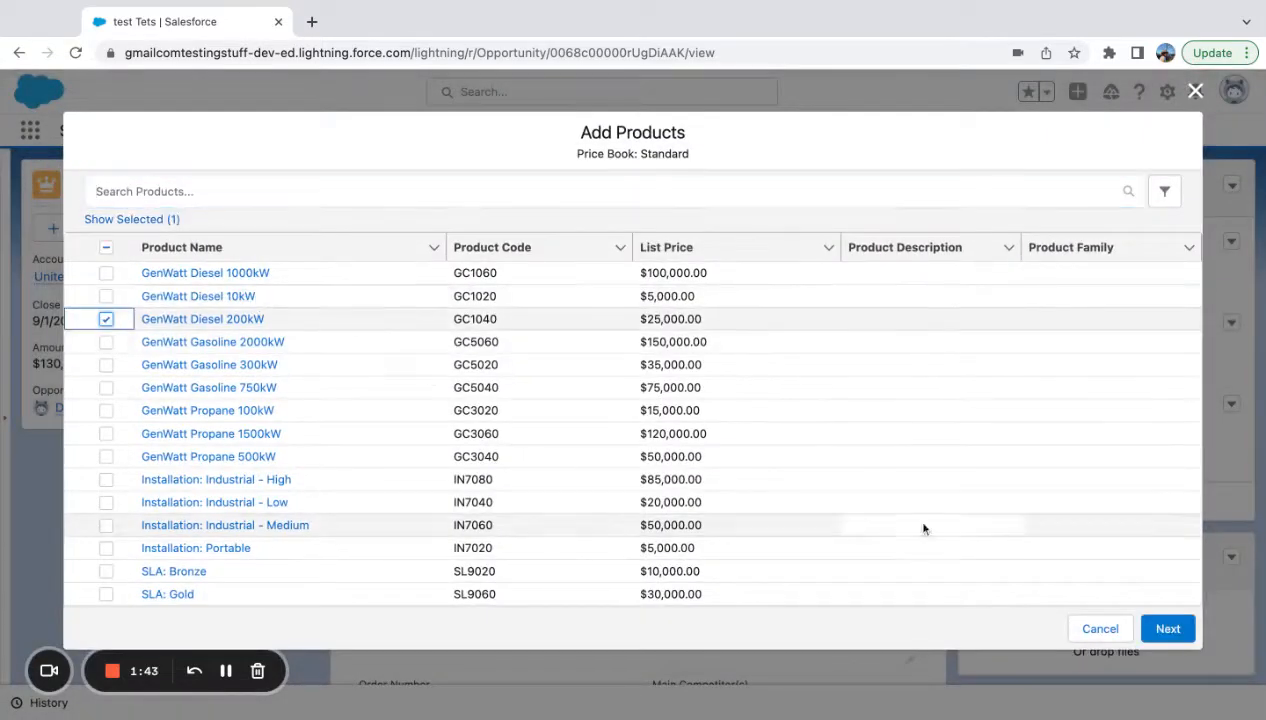
# - Save GenWatt Diesel 200kW at quantity 1.00, sales price $25,000.00 and cost 125000
pyautogui.click(1168, 628)
pyautogui.write('1')
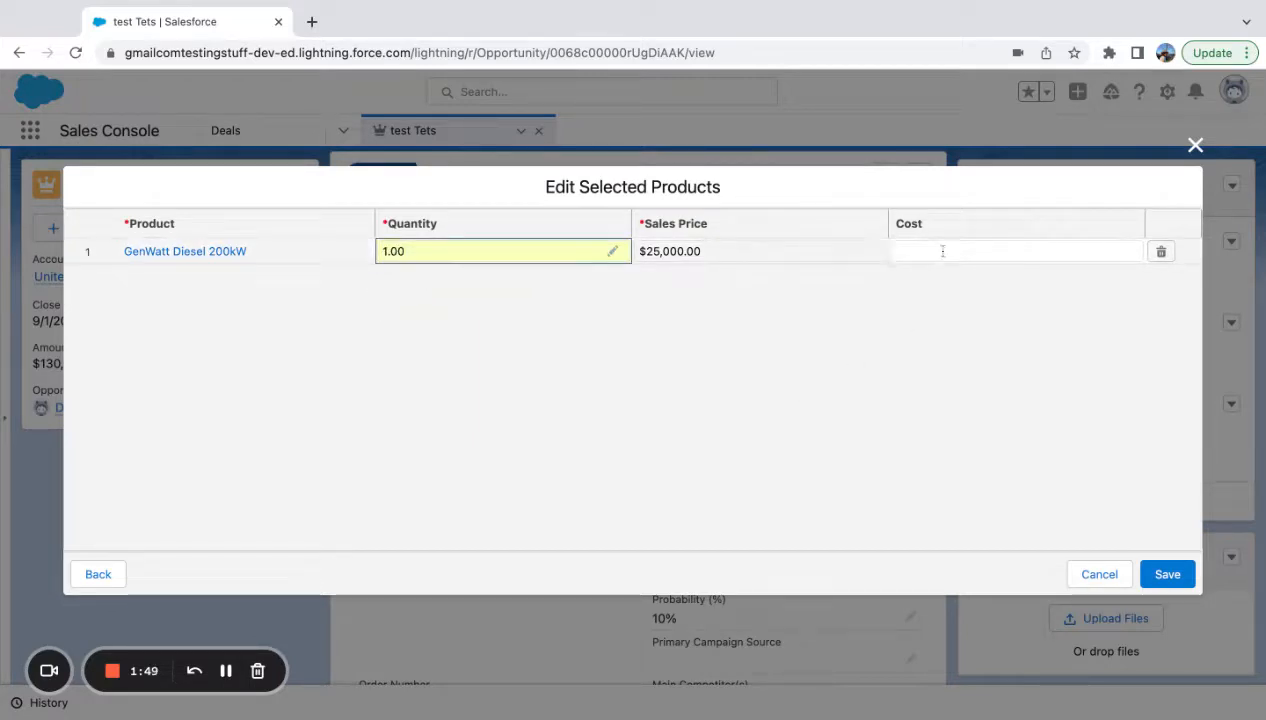
pyautogui.click(1016, 252)
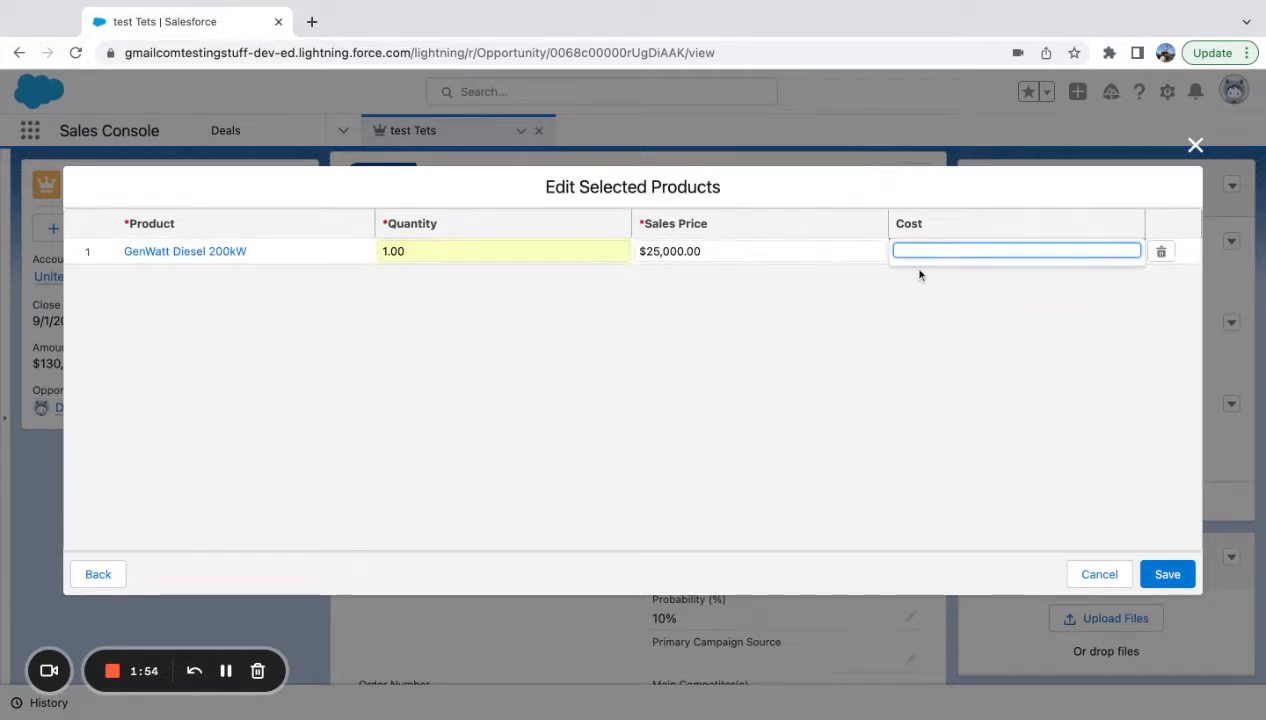
pyautogui.write('125000')
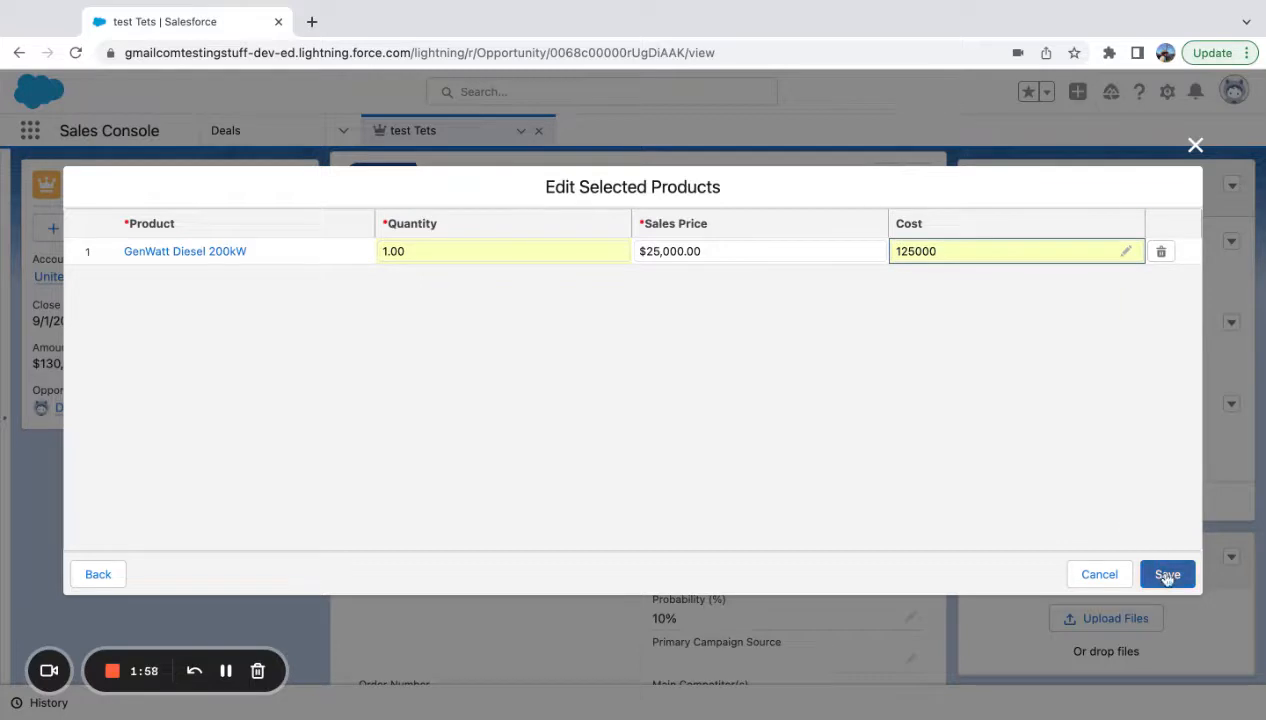
pyautogui.moveTo(1034, 284)
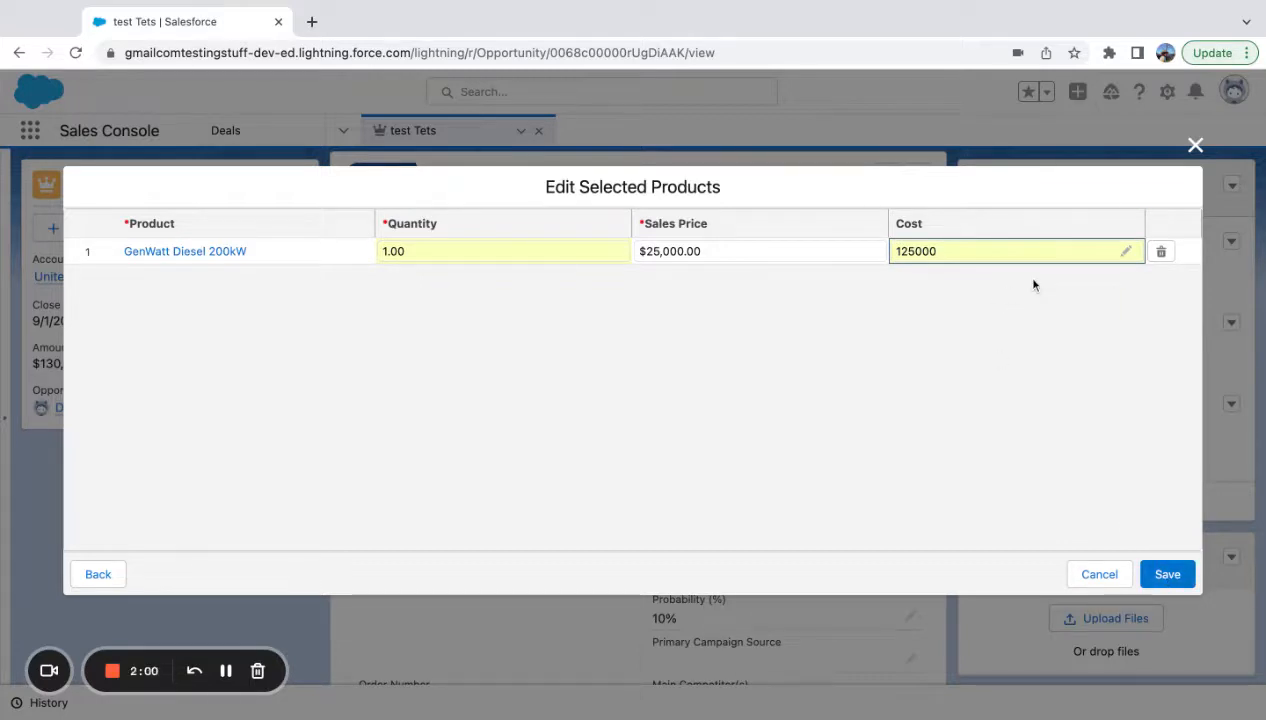
pyautogui.moveTo(260, 280)
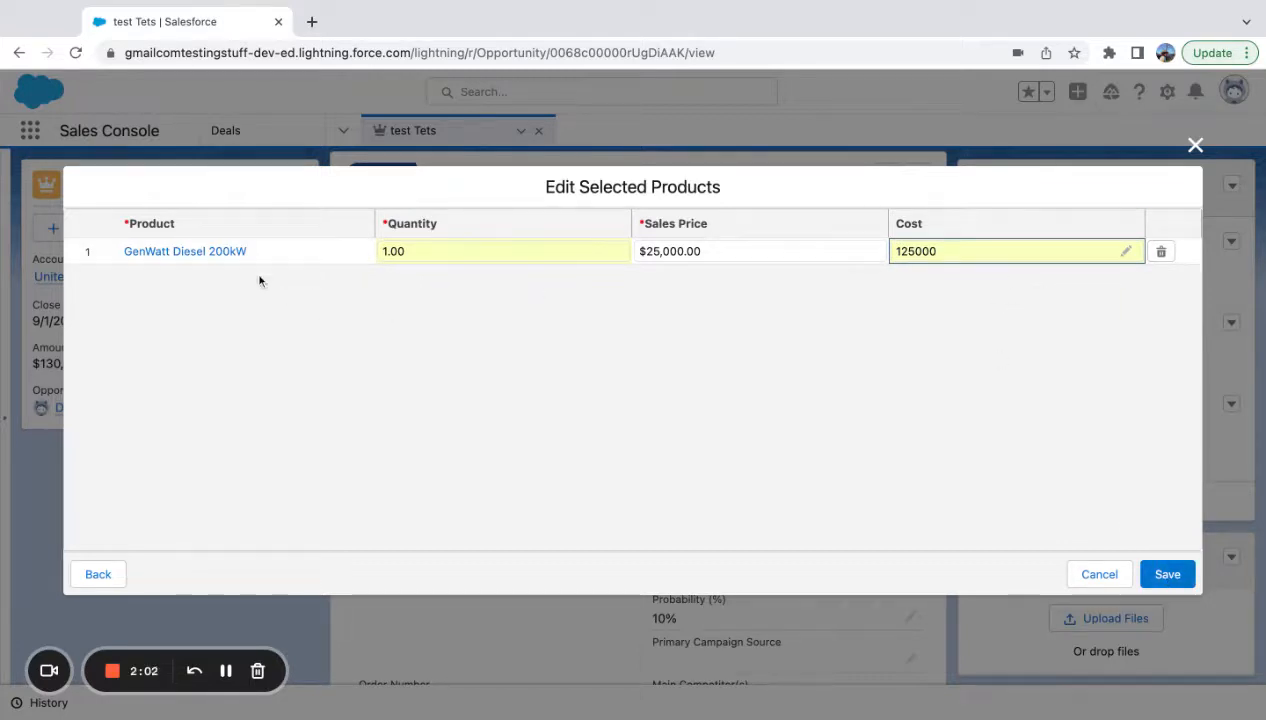
pyautogui.moveTo(208, 332)
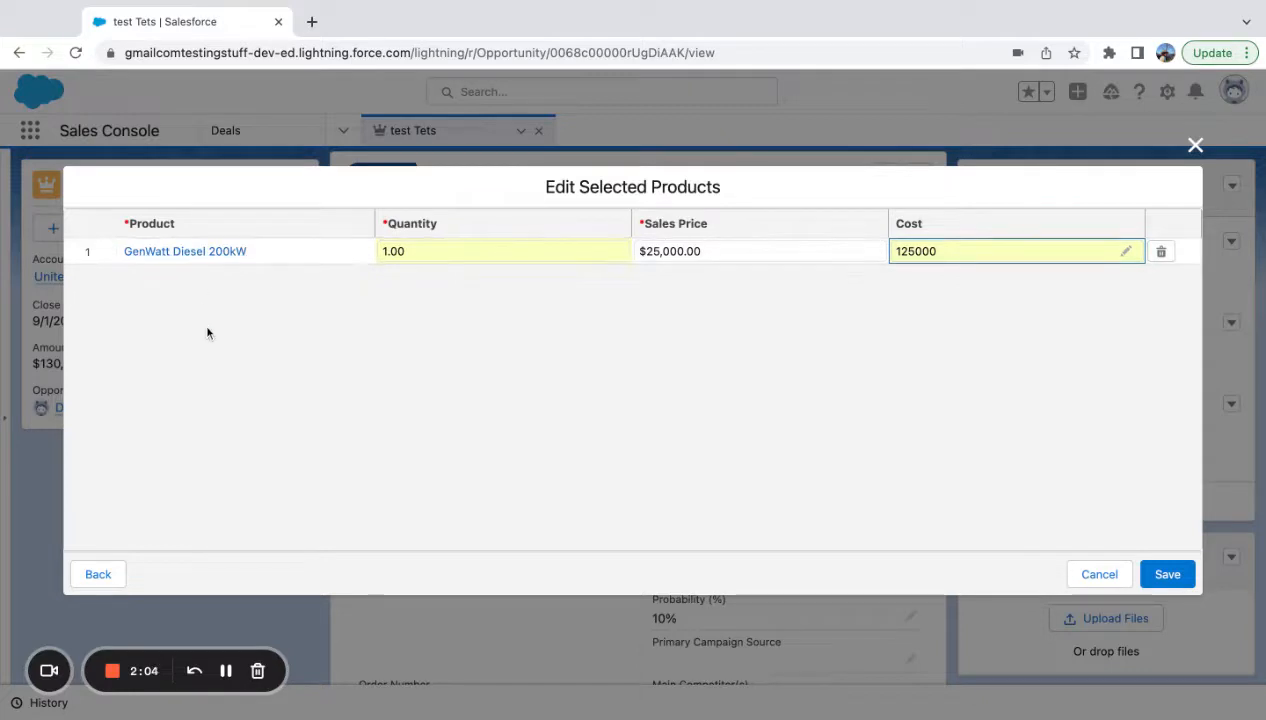
pyautogui.moveTo(192, 308)
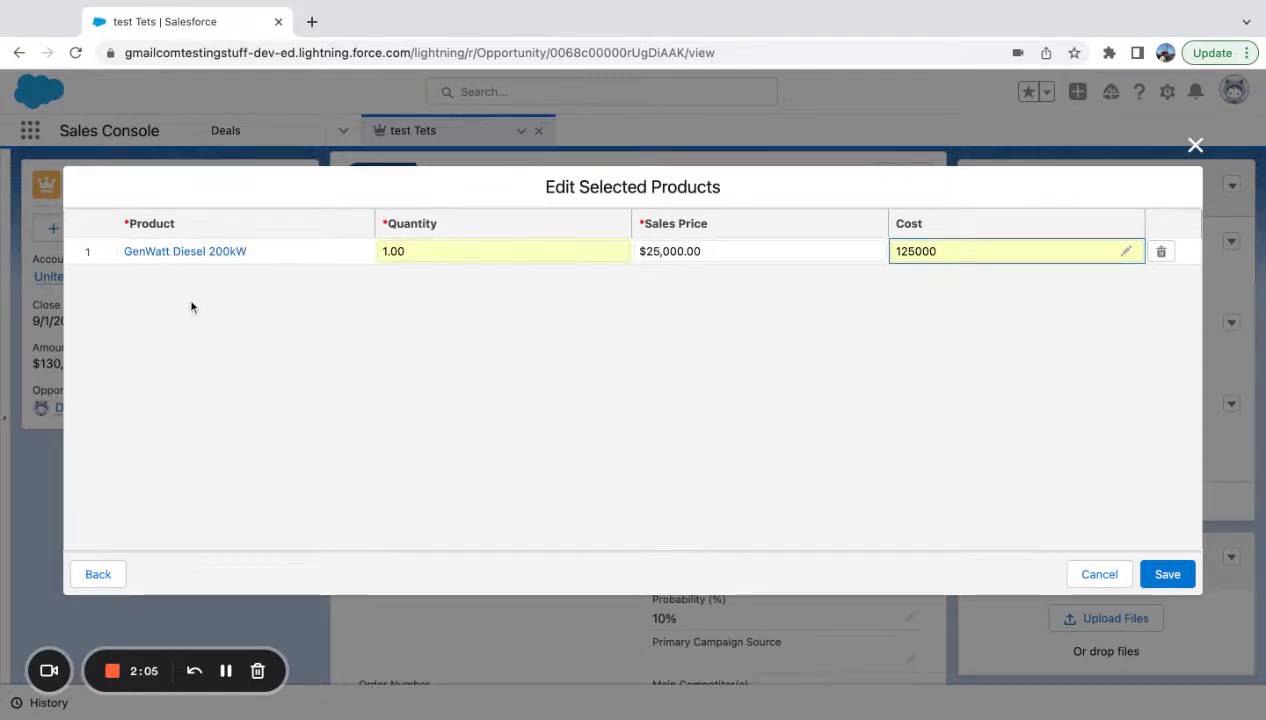
pyautogui.moveTo(184, 252)
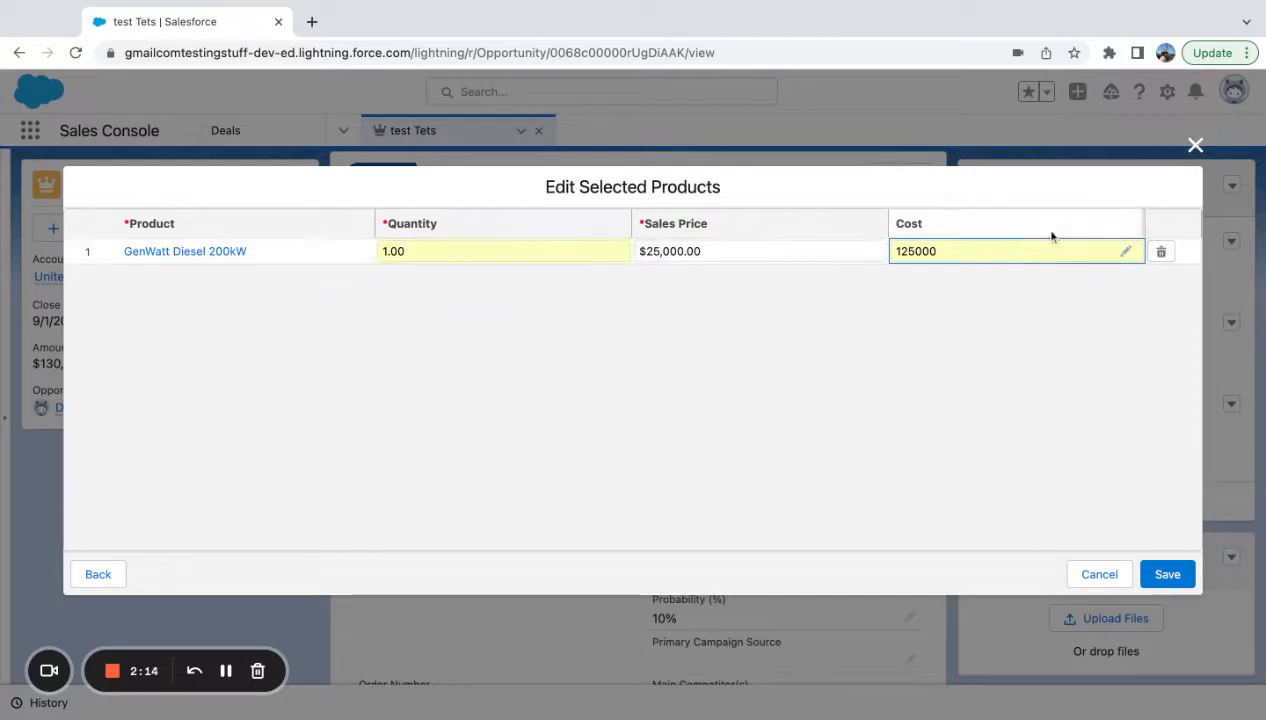
pyautogui.moveTo(964, 316)
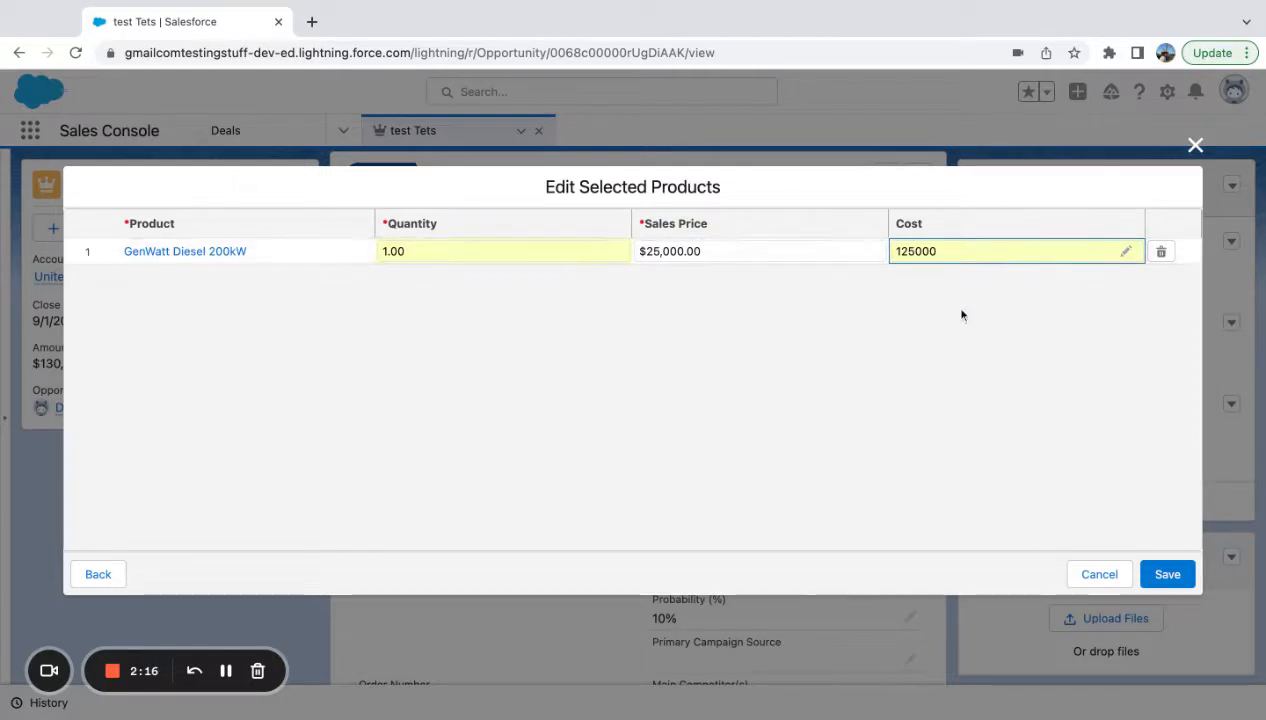
pyautogui.moveTo(940, 398)
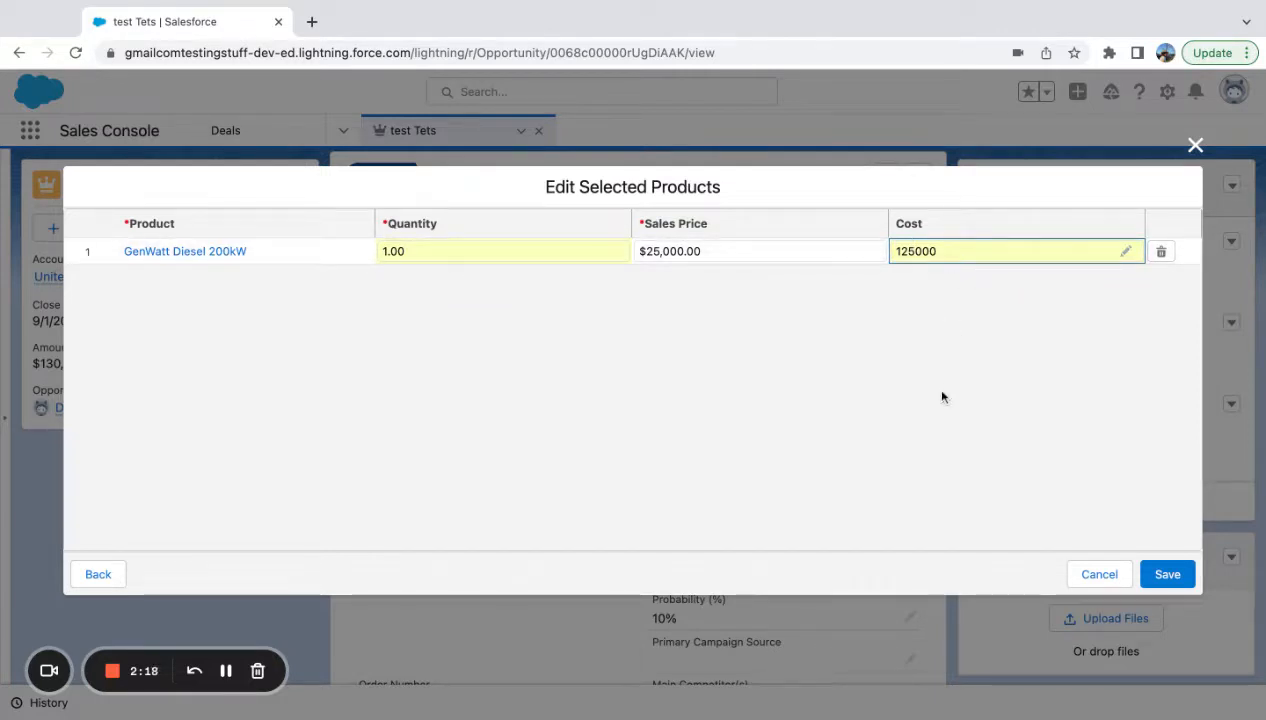
pyautogui.moveTo(196, 336)
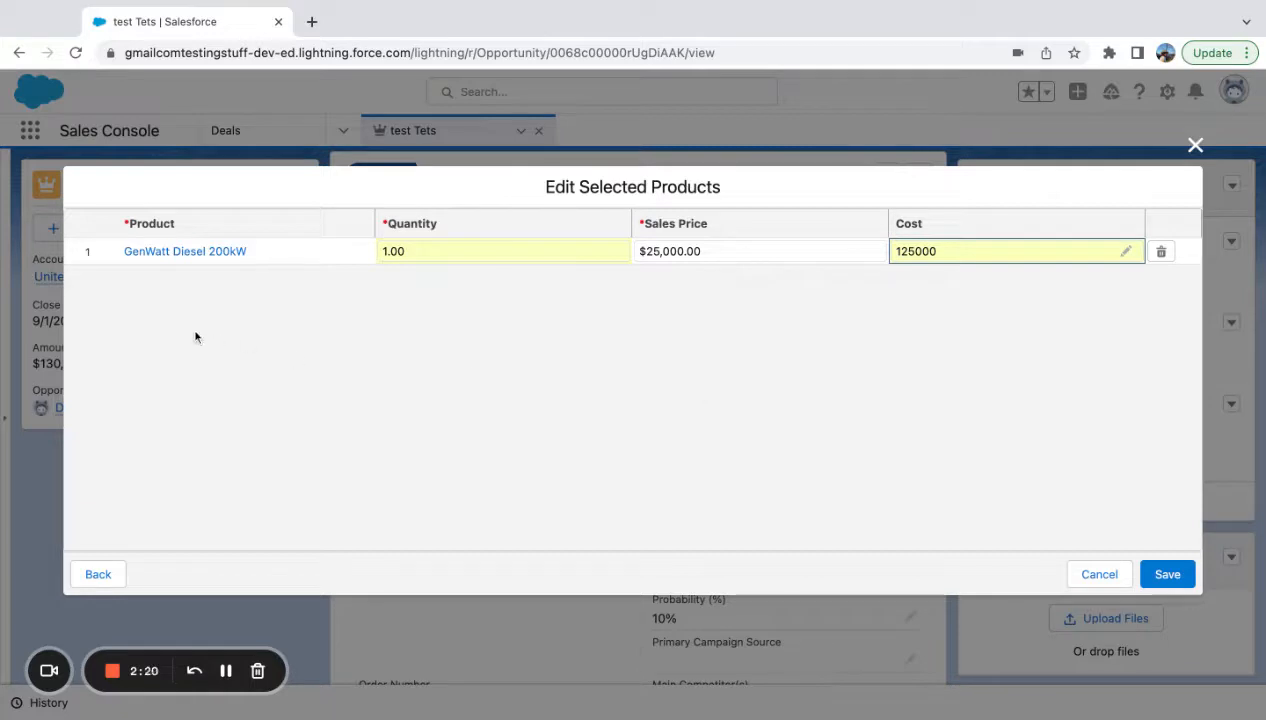
pyautogui.moveTo(536, 412)
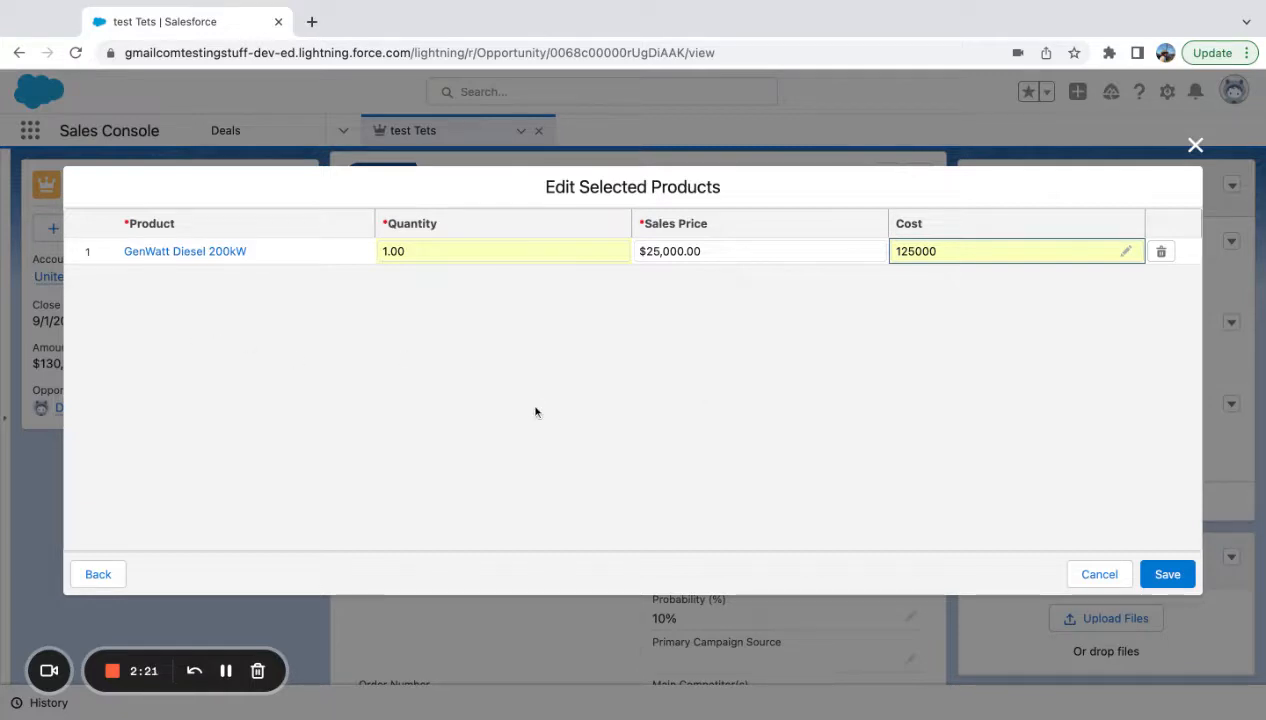
pyautogui.moveTo(470, 432)
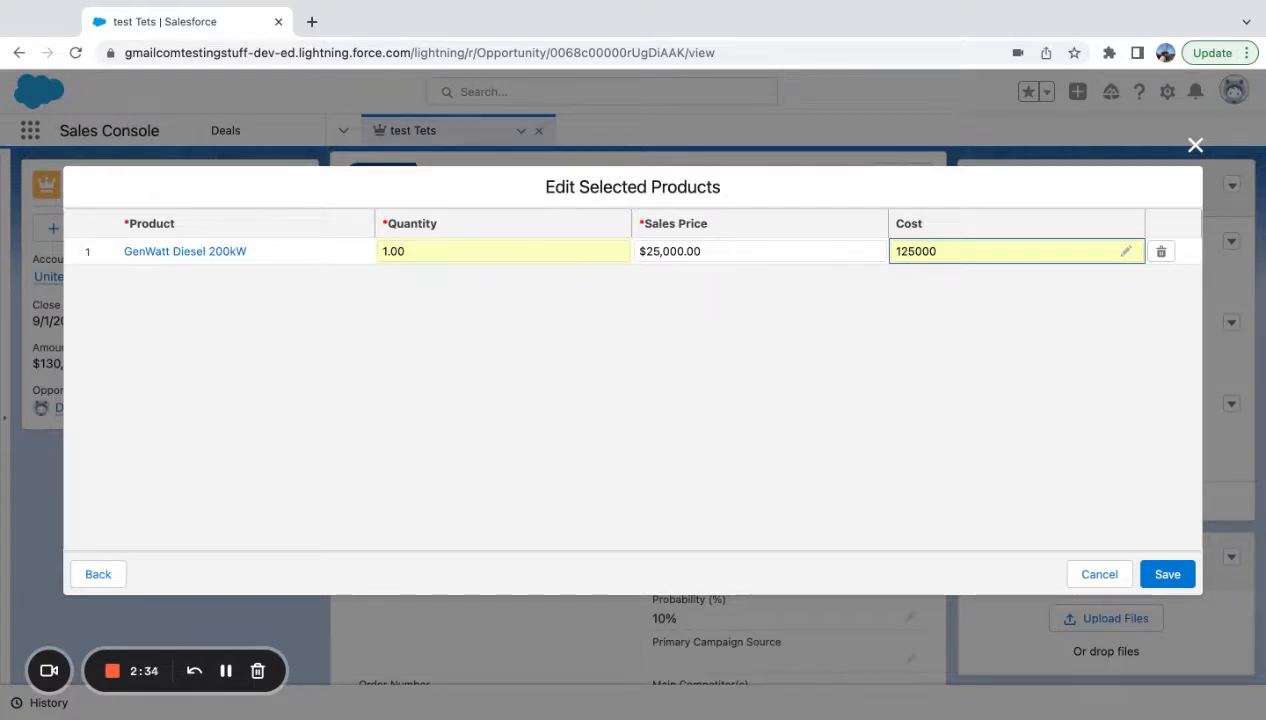
pyautogui.click(1168, 572)
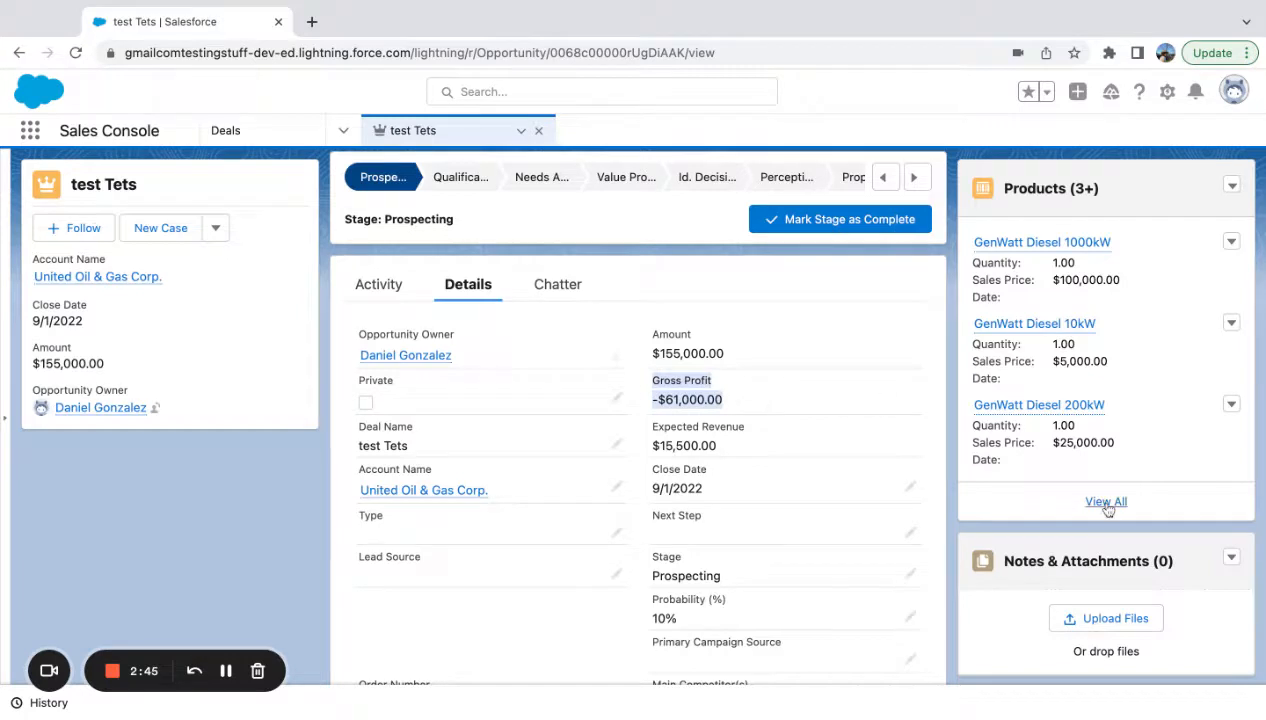
# - Open the GenWatt Diesel 200kW product line from the full Products list for editing
pyautogui.click(1104, 500)
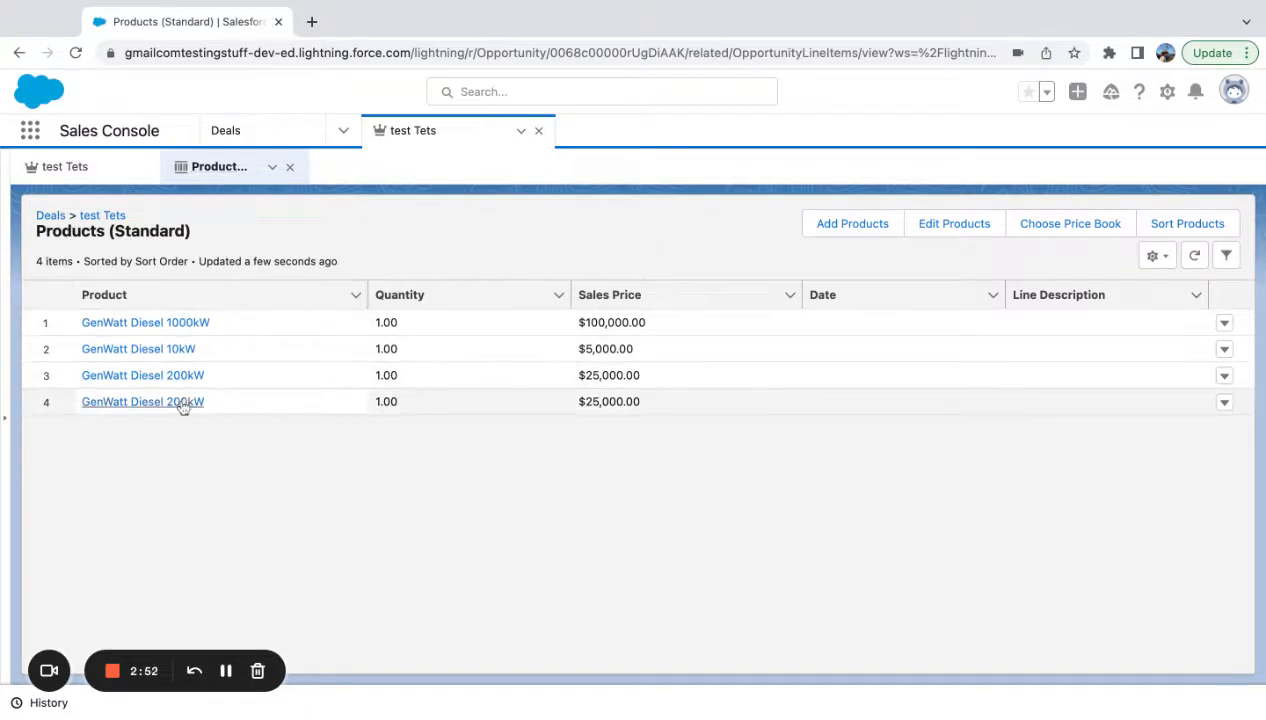
pyautogui.click(140, 400)
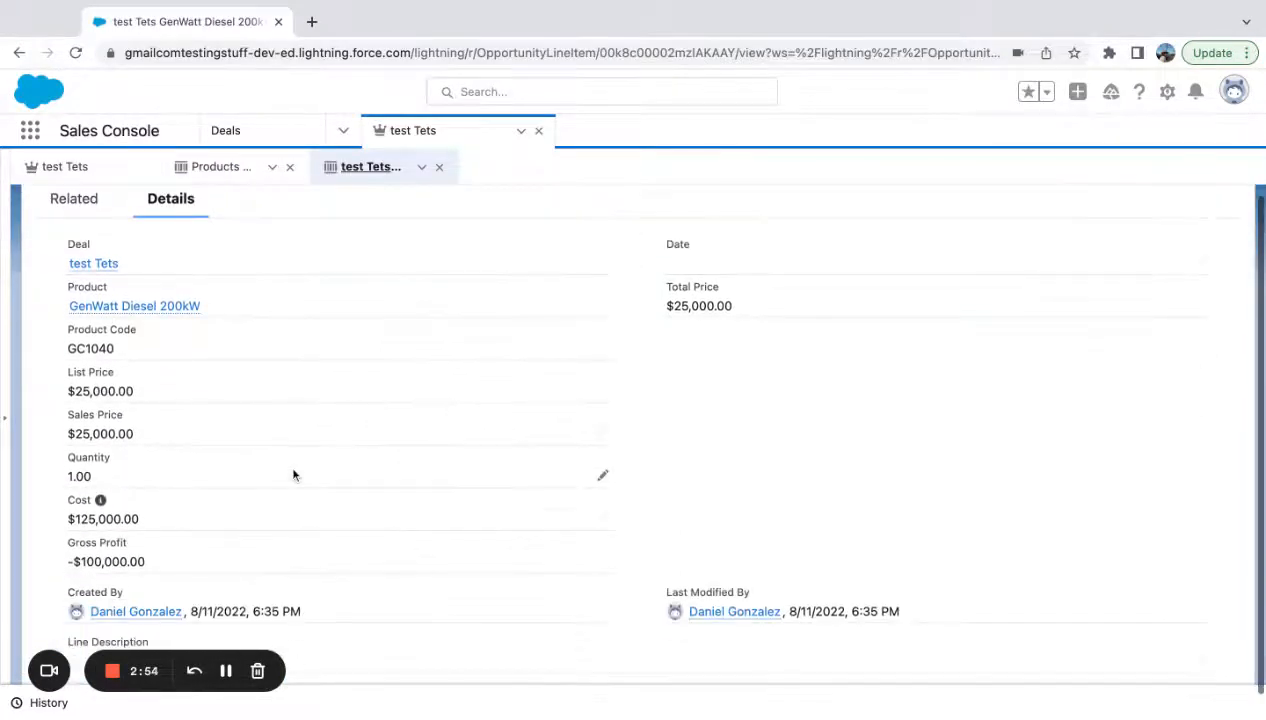
pyautogui.click(602, 476)
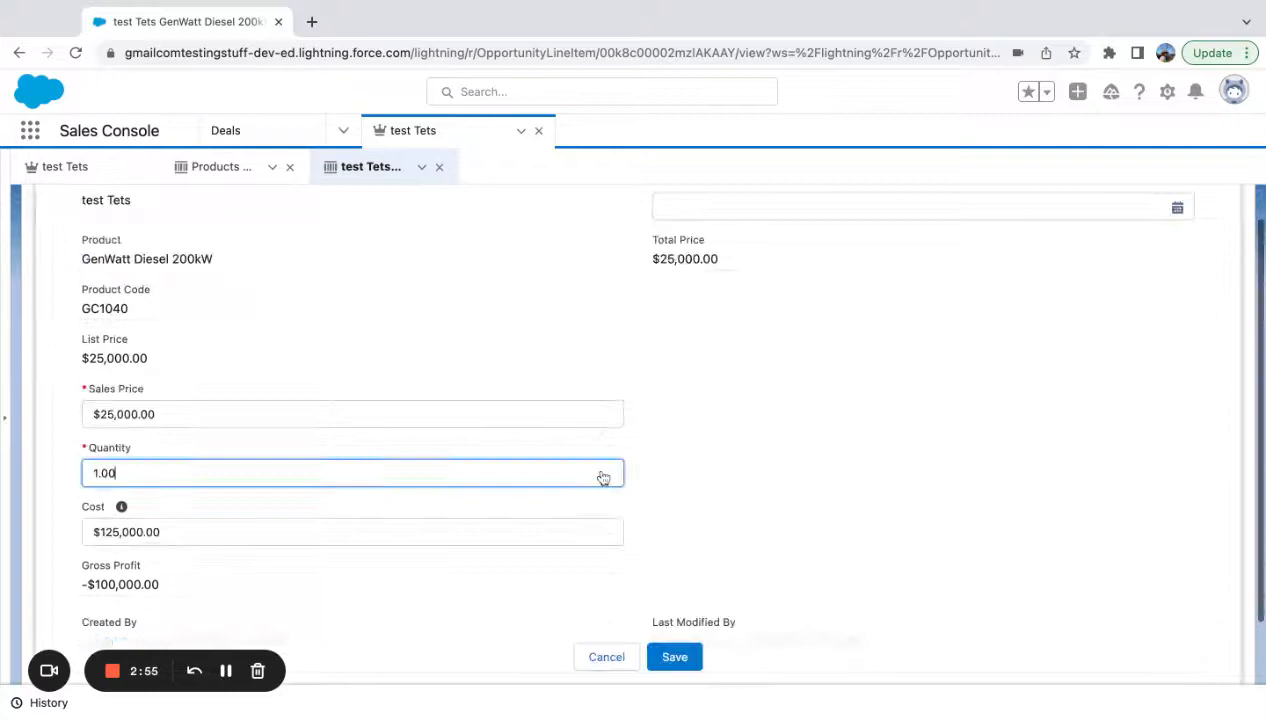
# - Correct the line's cost to $12,500.00, save it and close the record
pyautogui.click(352, 532)
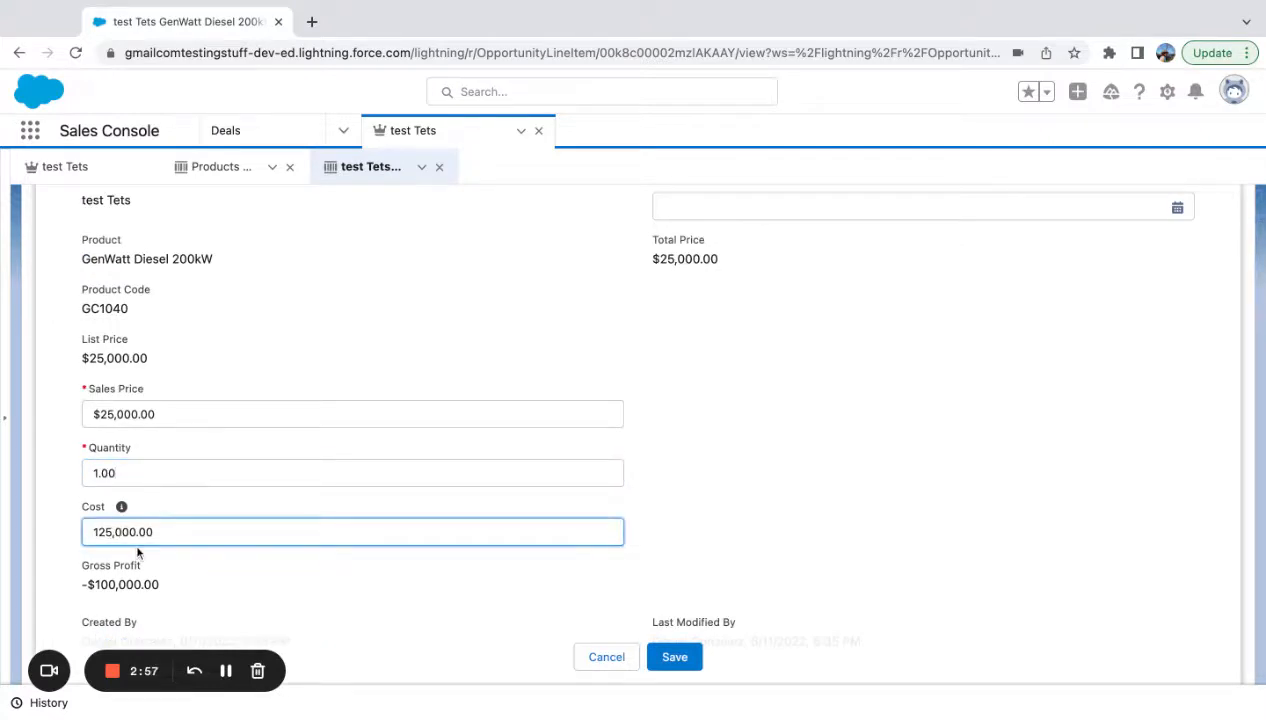
pyautogui.click(674, 656)
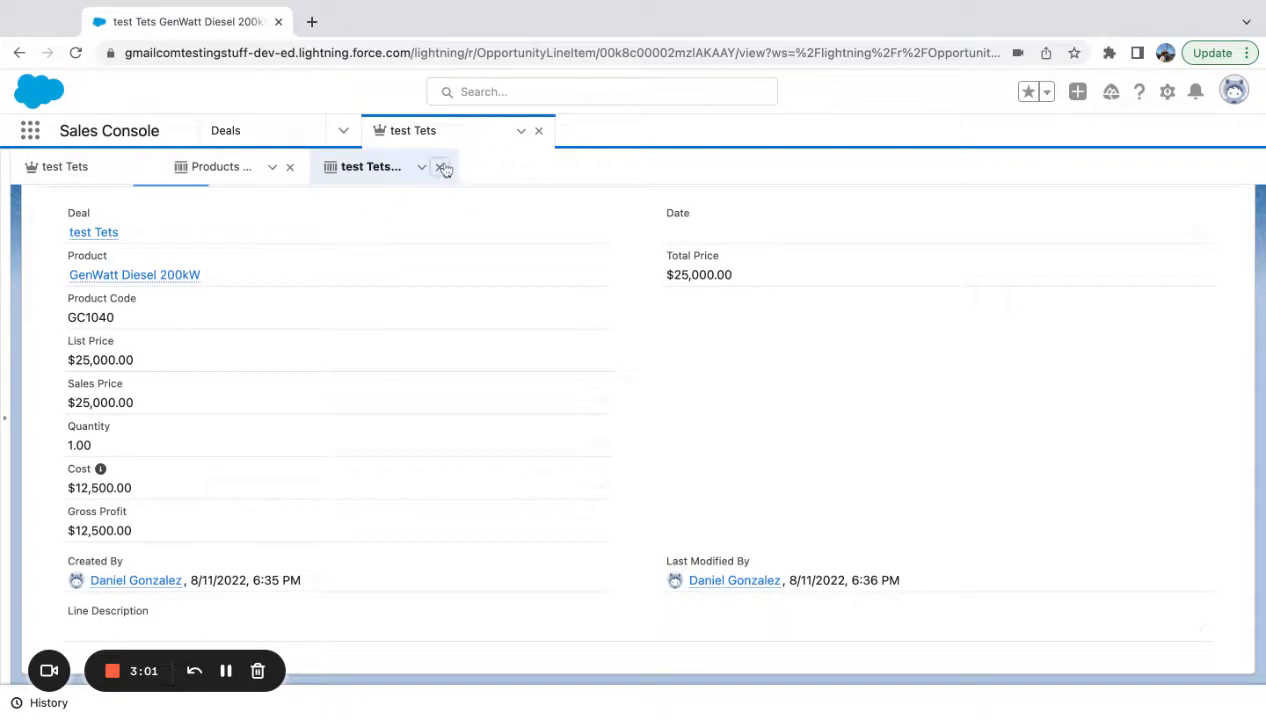
pyautogui.click(444, 168)
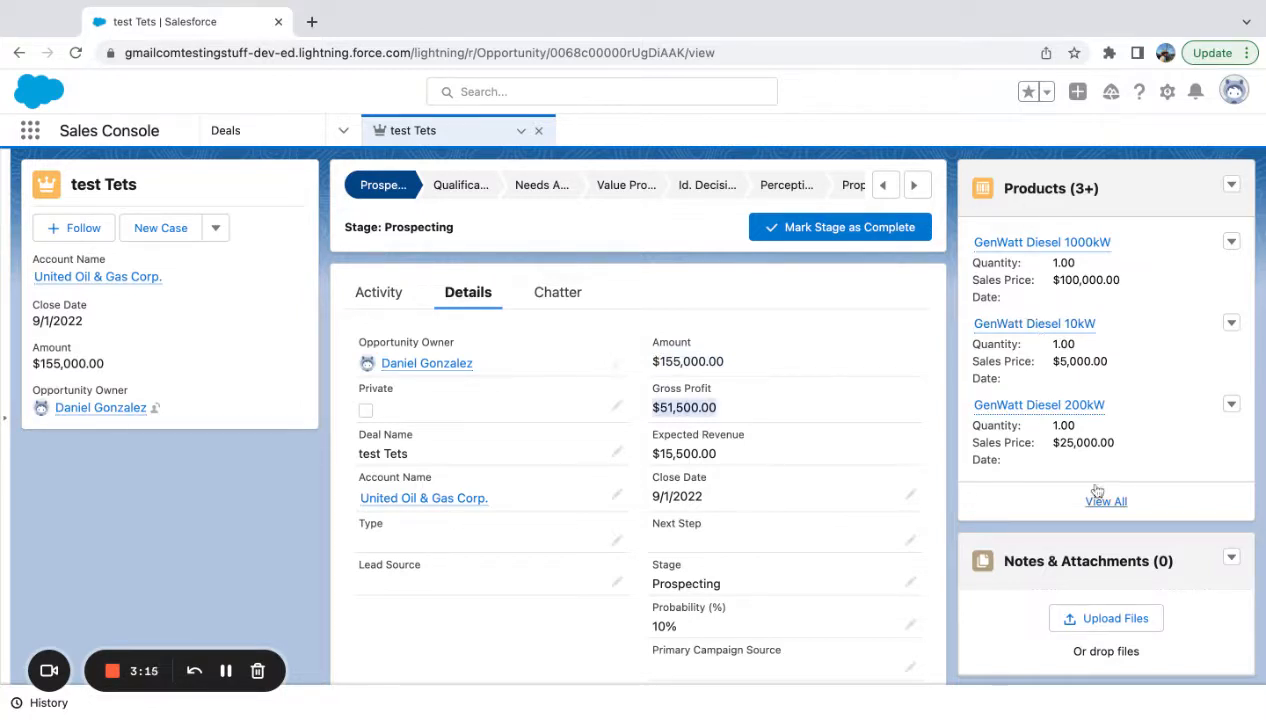
pyautogui.click(1034, 324)
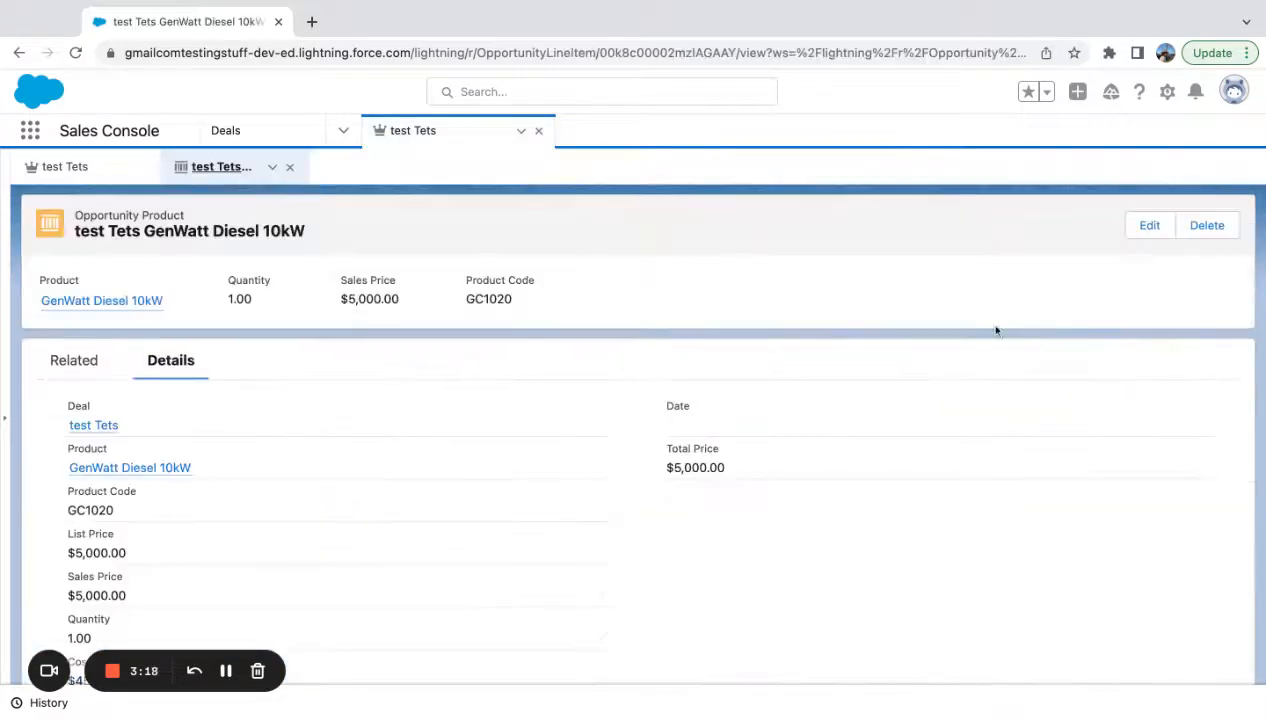
pyautogui.scroll(-3)
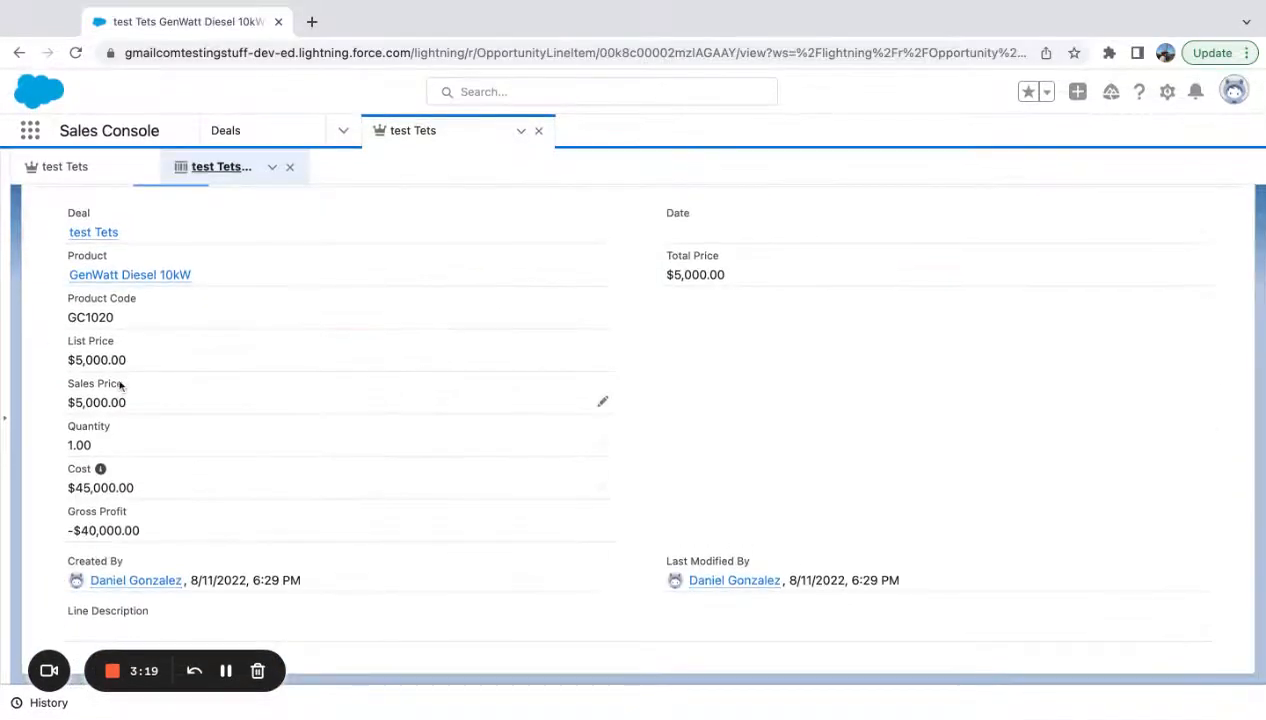
pyautogui.moveTo(156, 488)
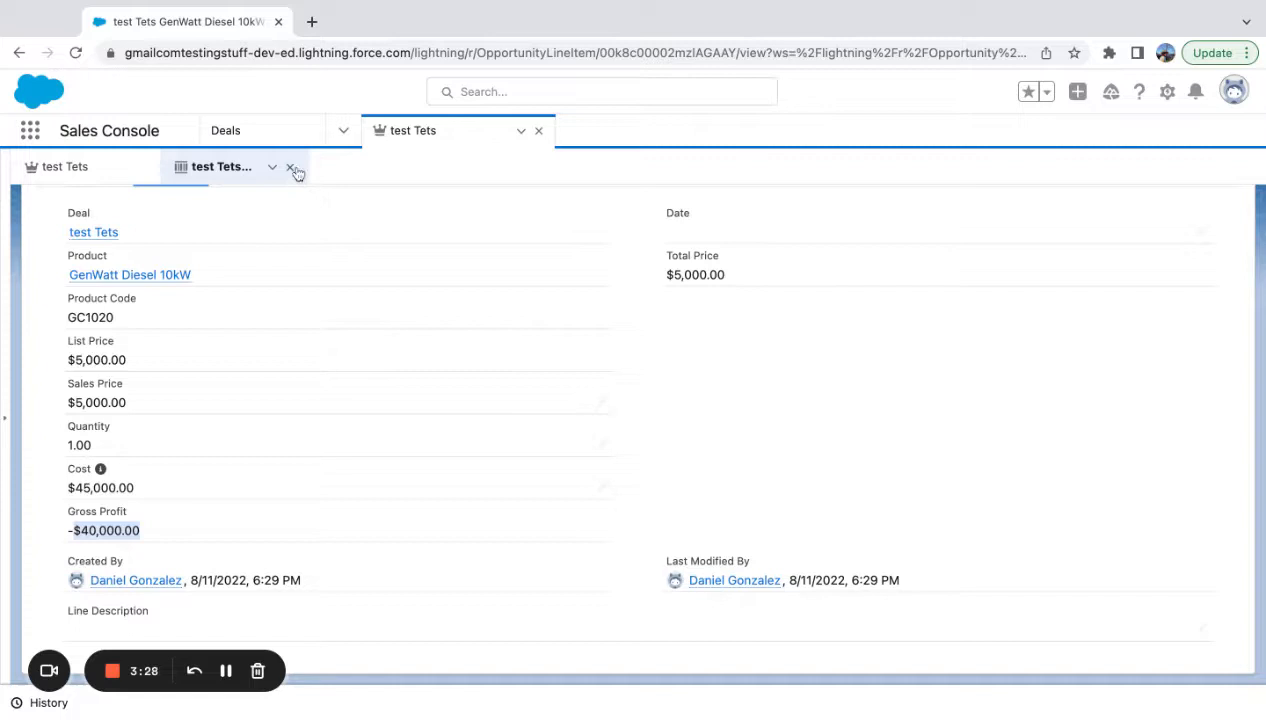
pyautogui.click(296, 168)
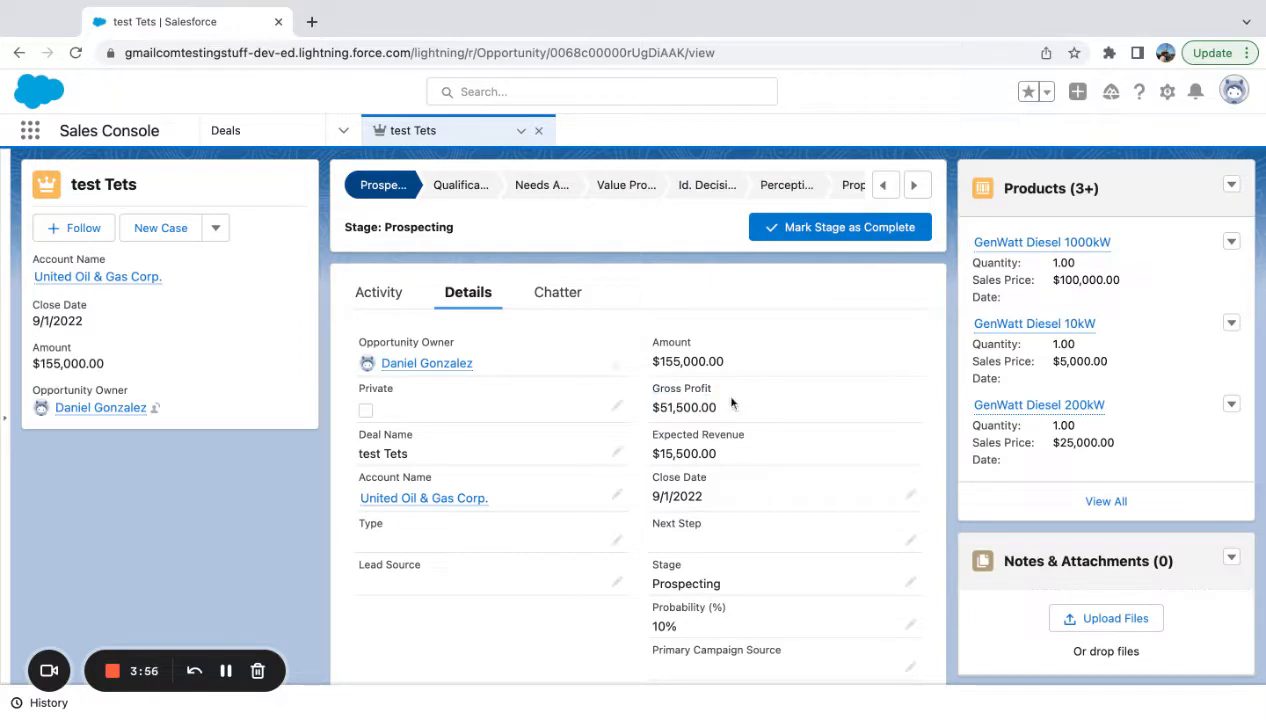
pyautogui.moveTo(768, 374)
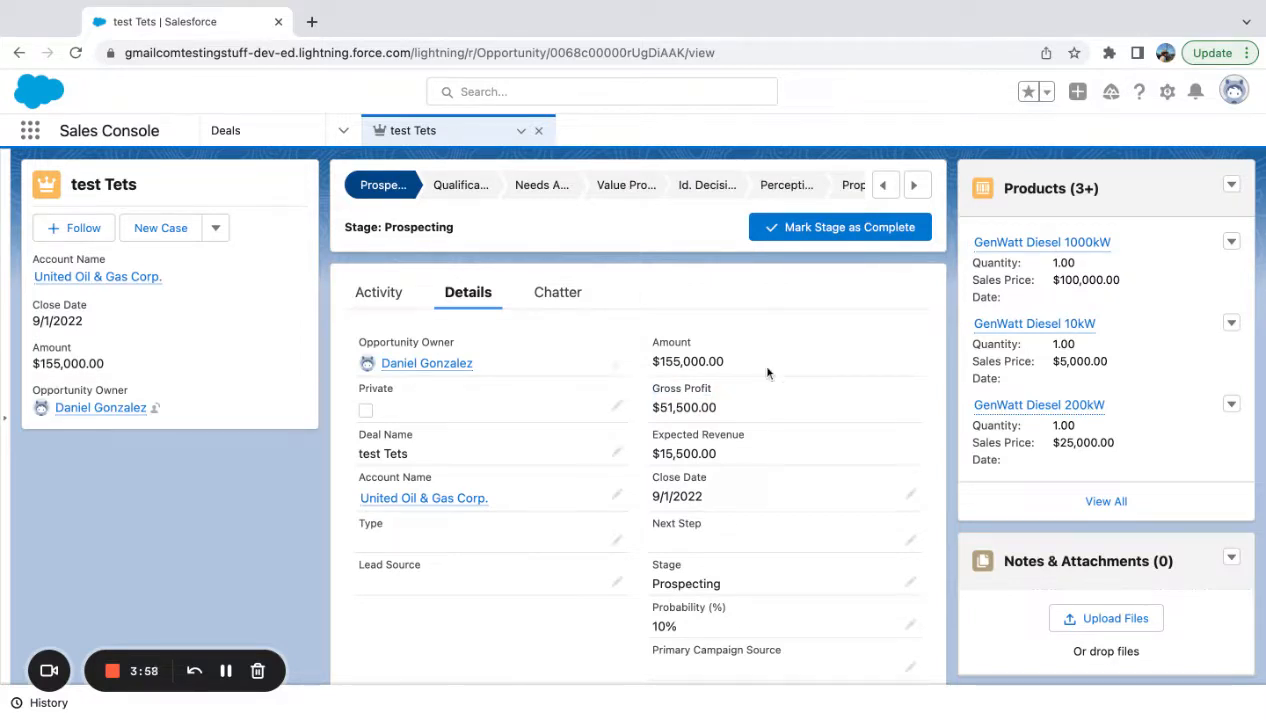
pyautogui.moveTo(986, 234)
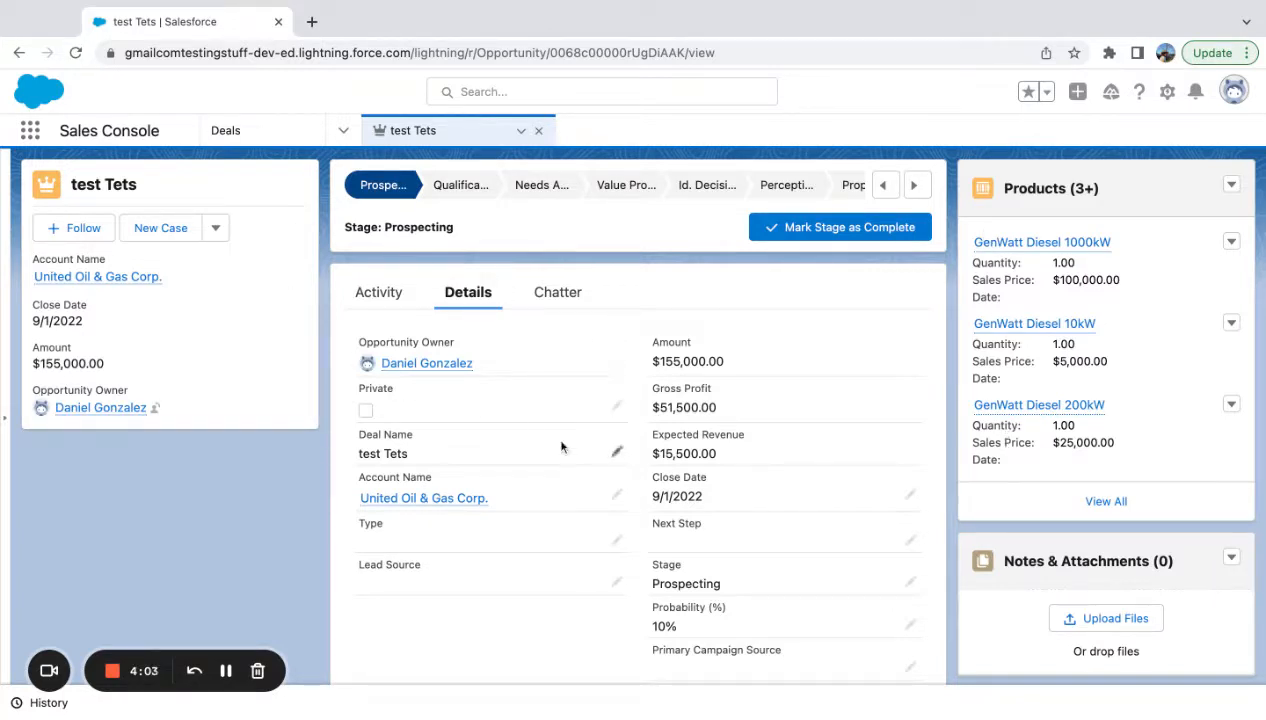
pyautogui.moveTo(516, 424)
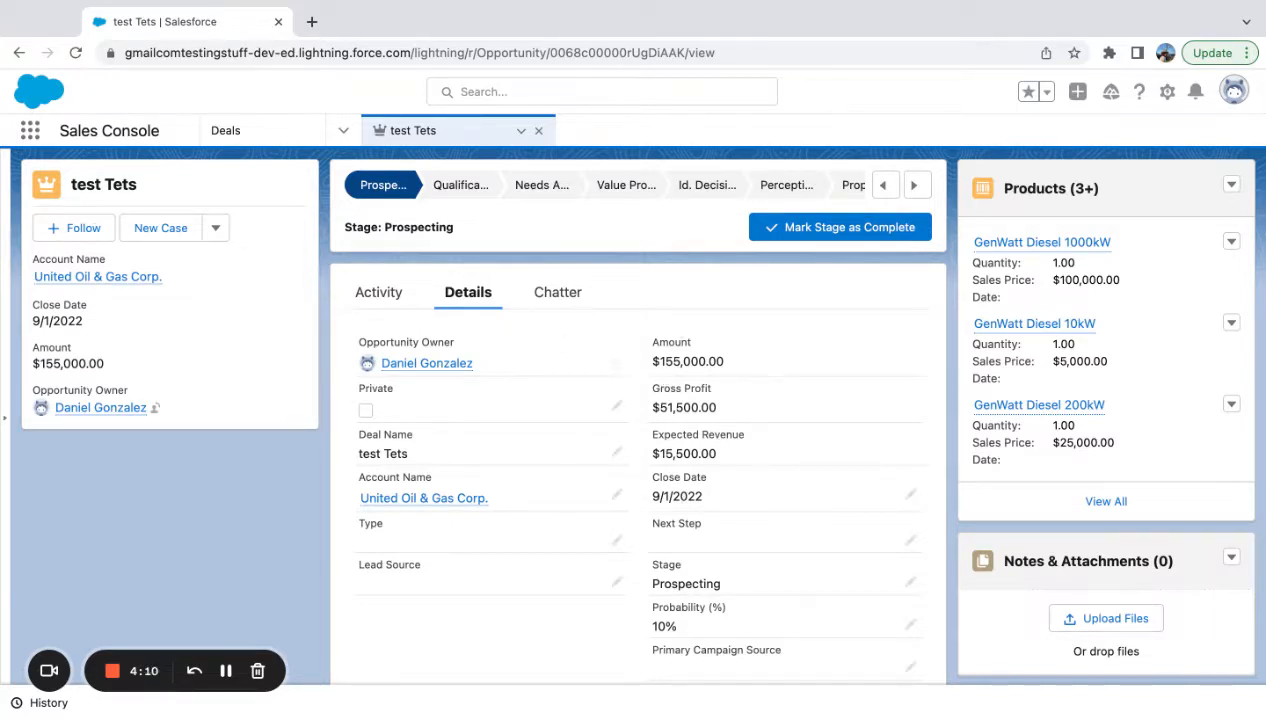
pyautogui.scroll(-3)
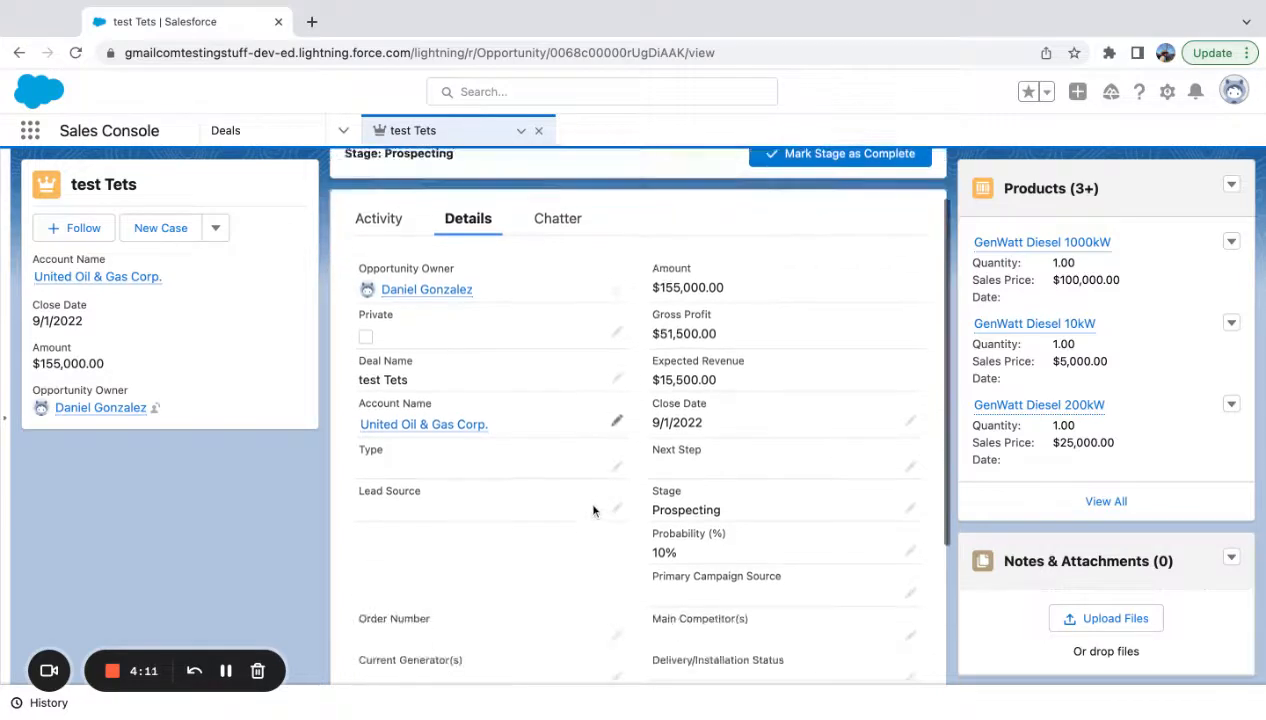
pyautogui.scroll(-3)
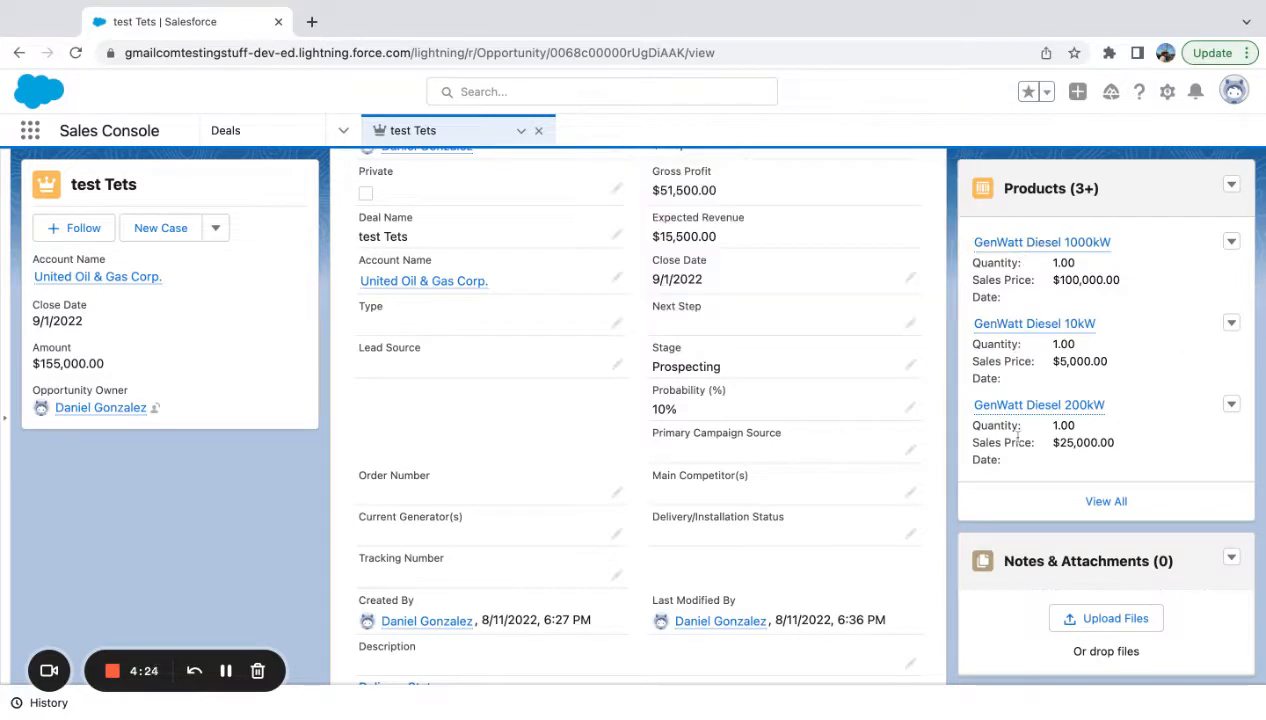
pyautogui.scroll(3)
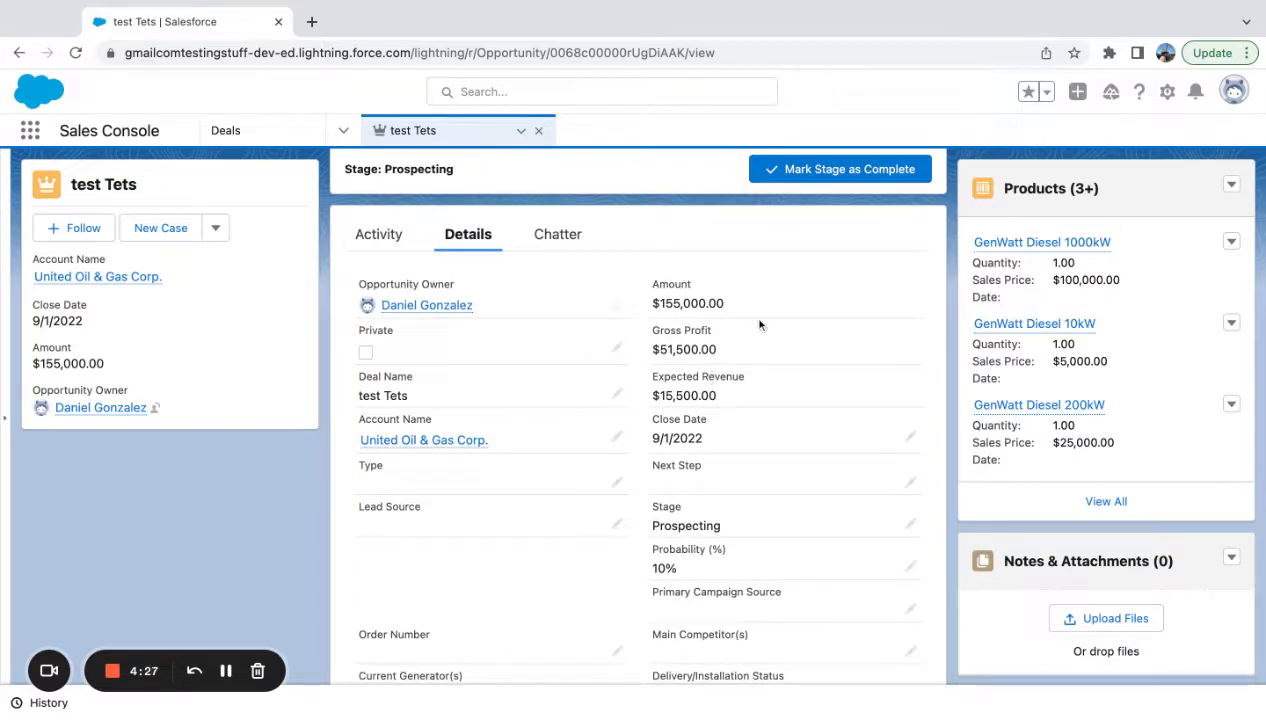
pyautogui.moveTo(604, 308)
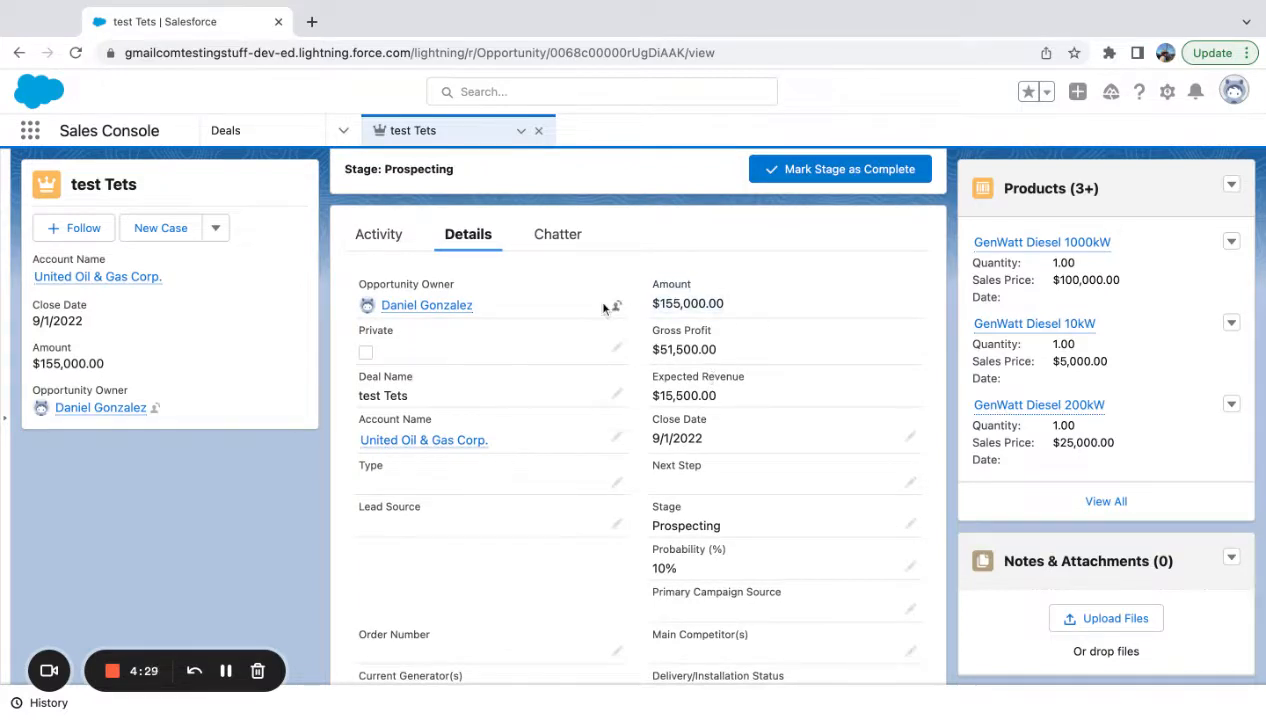